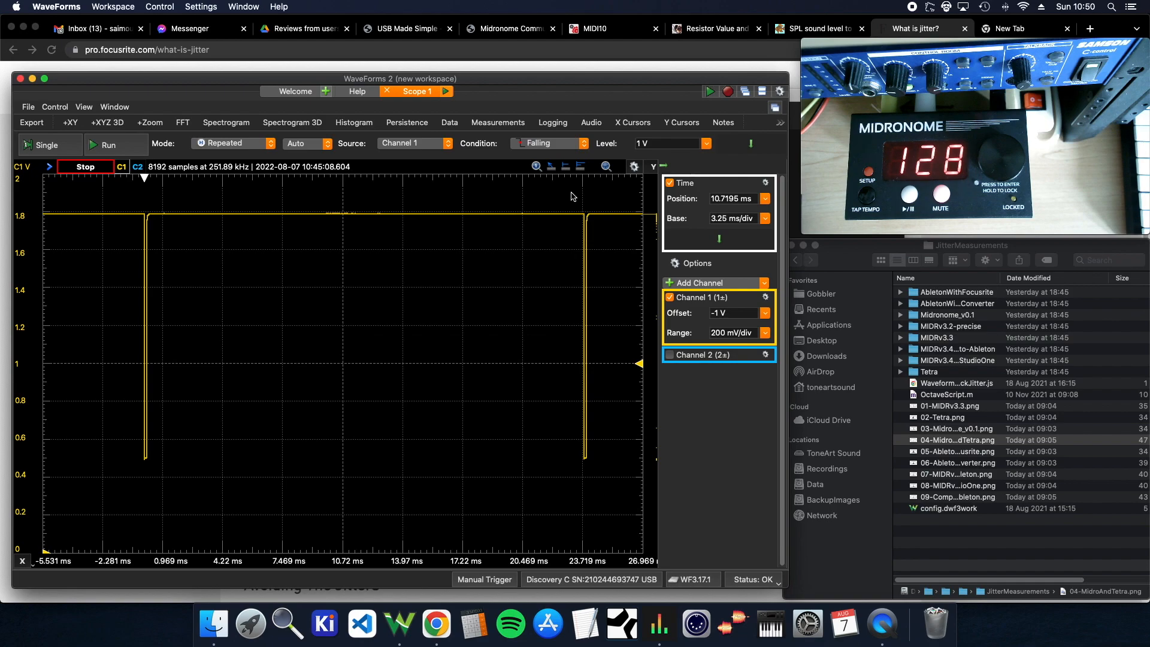
pyautogui.moveTo(183, 357)
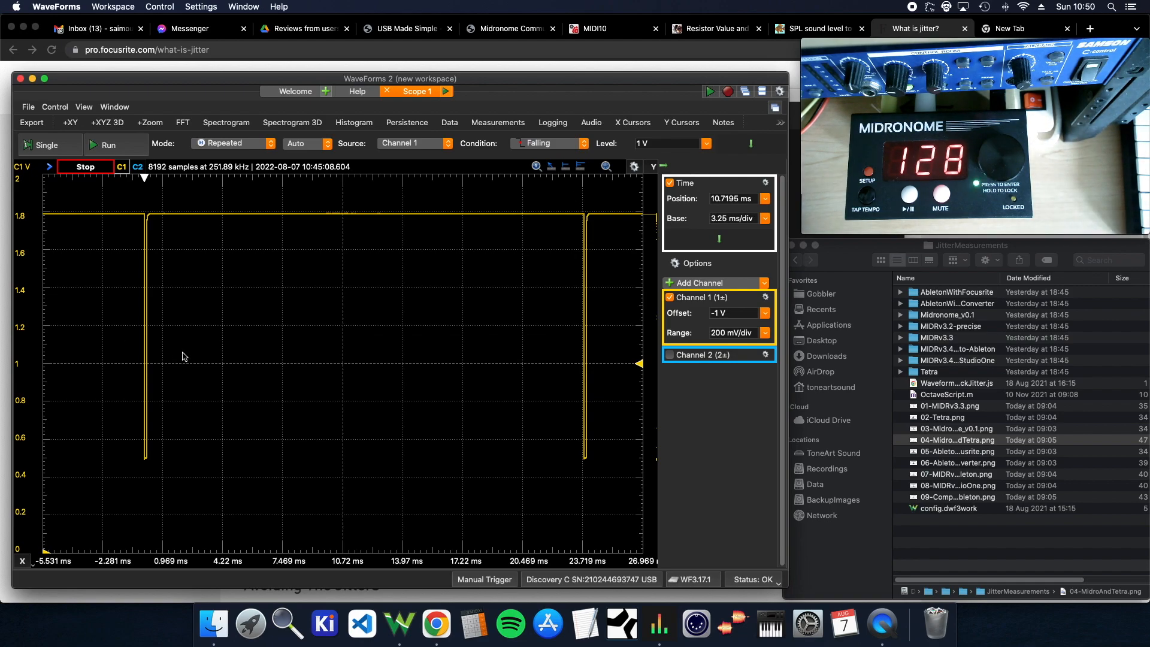
pyautogui.moveTo(238, 336)
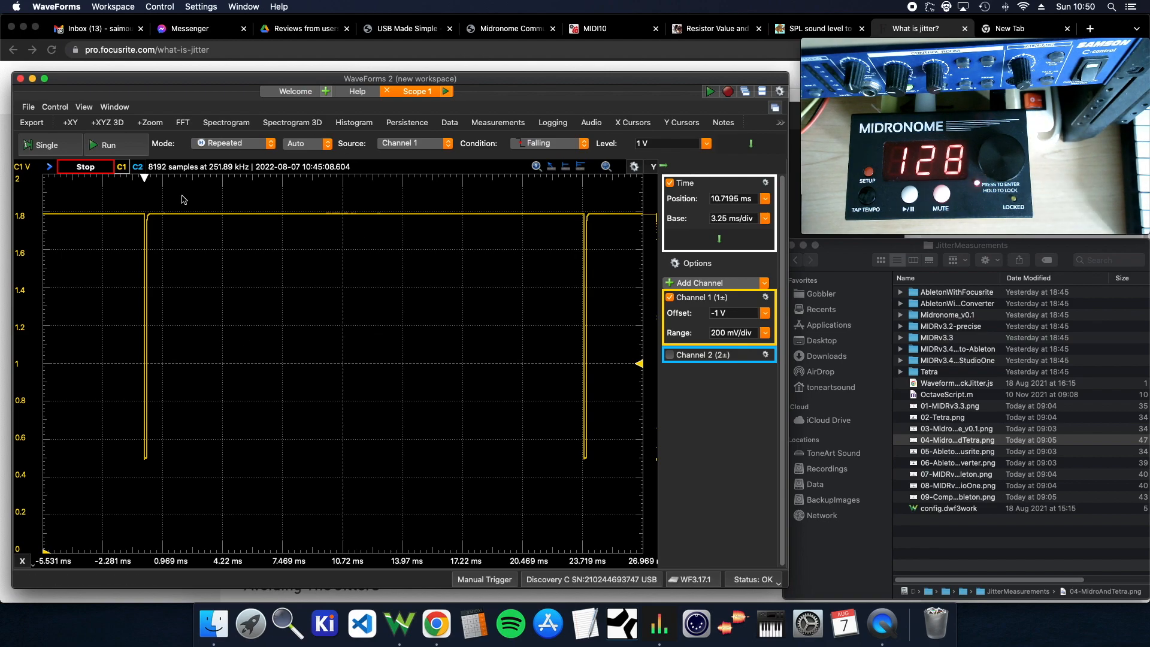
pyautogui.moveTo(192, 82)
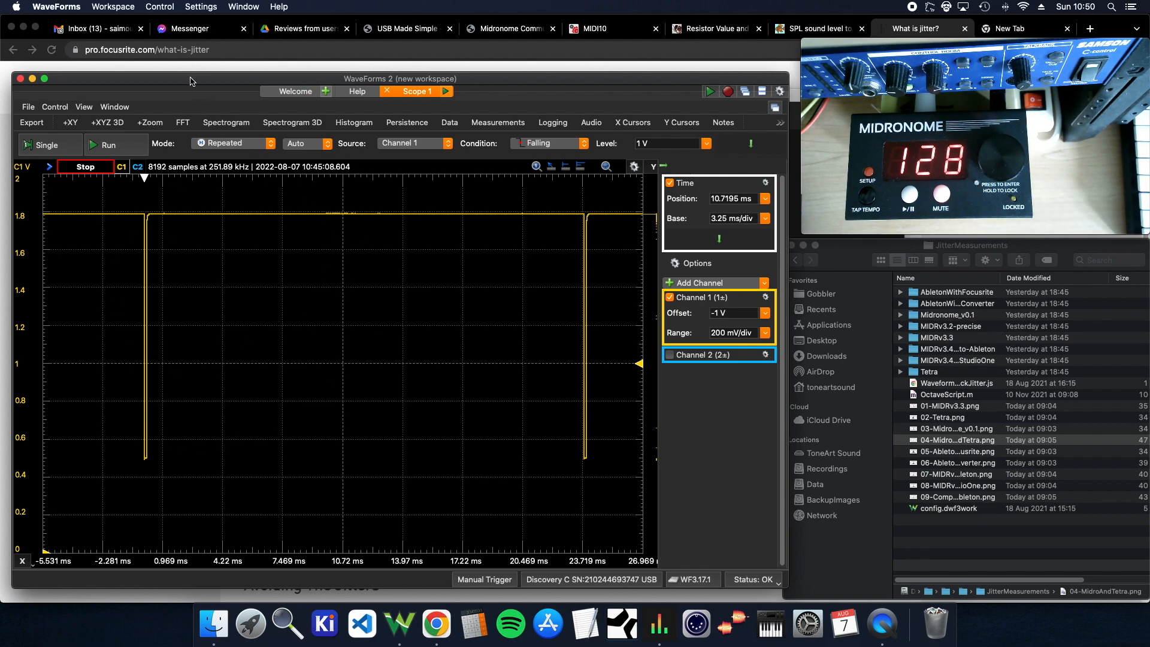
pyautogui.moveTo(149, 250)
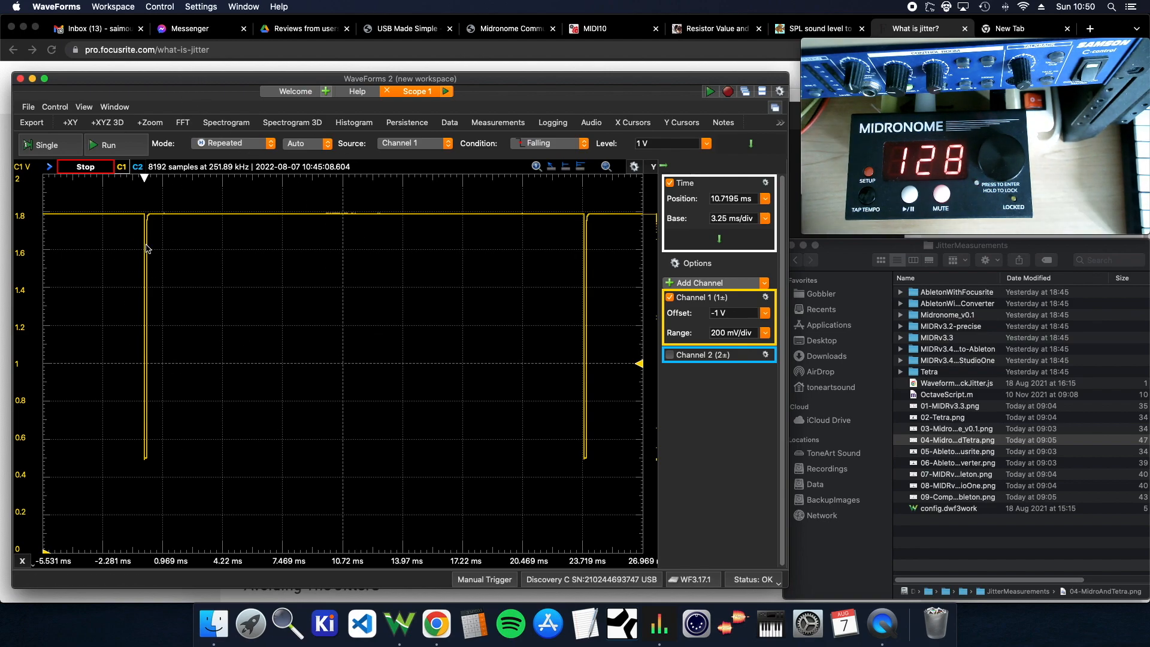
# Resume live acquisition of the clock signal in WaveForms
pyautogui.click(95, 145)
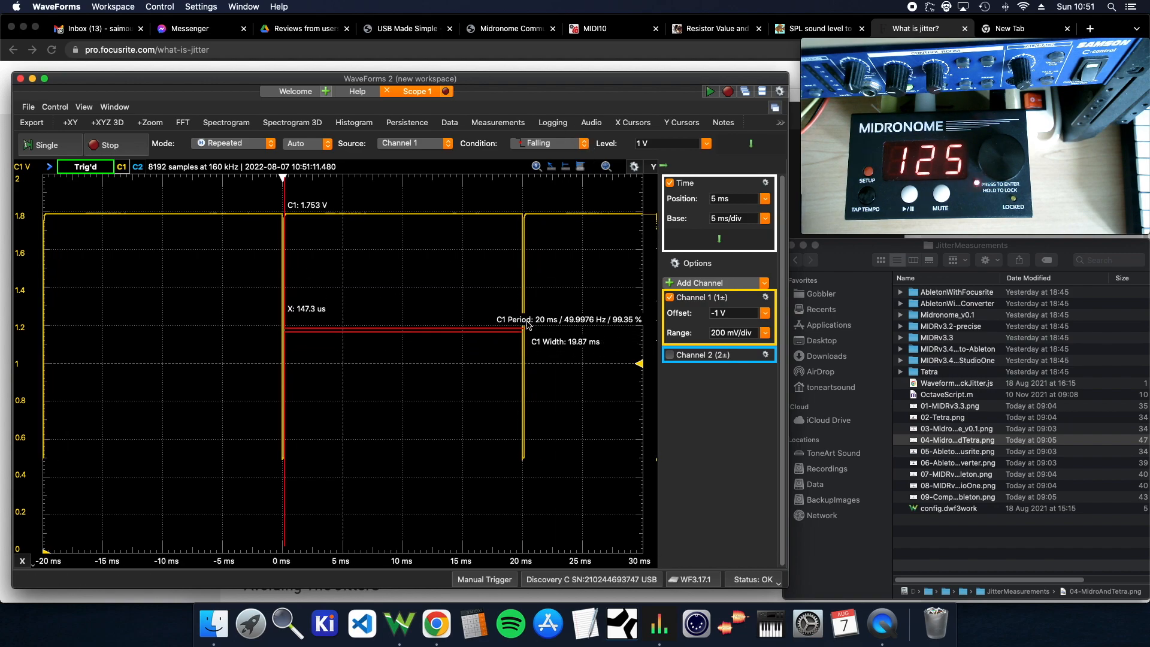
pyautogui.moveTo(477, 623)
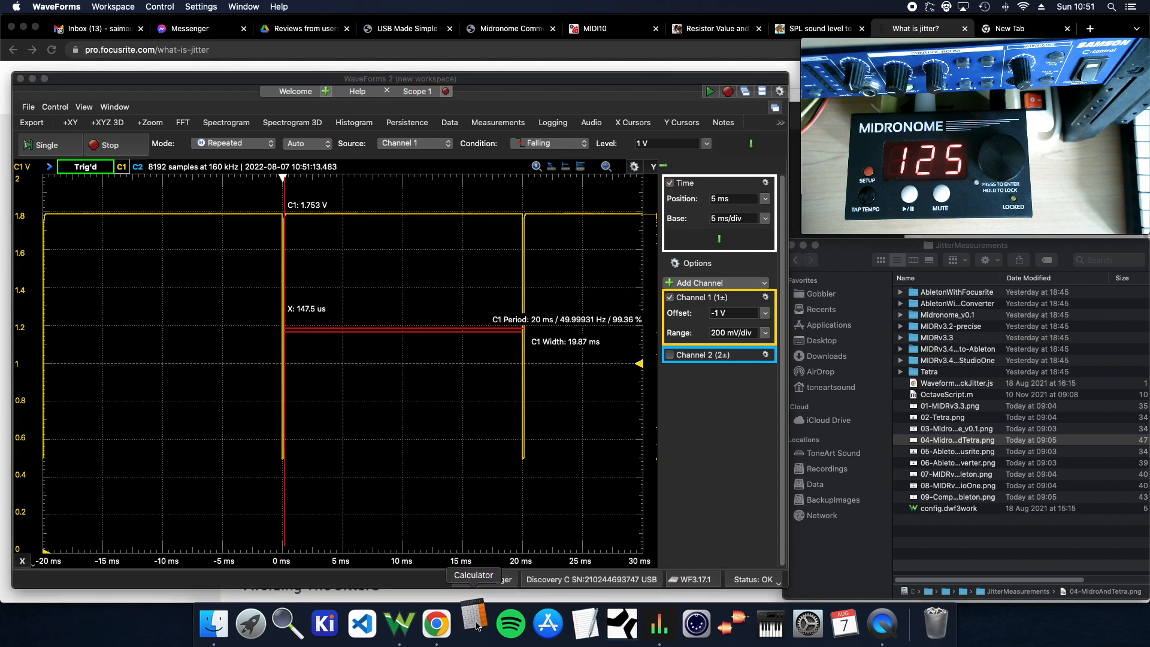
# Work out the 0,02 s period in Calculator, then close it
pyautogui.click(473, 623)
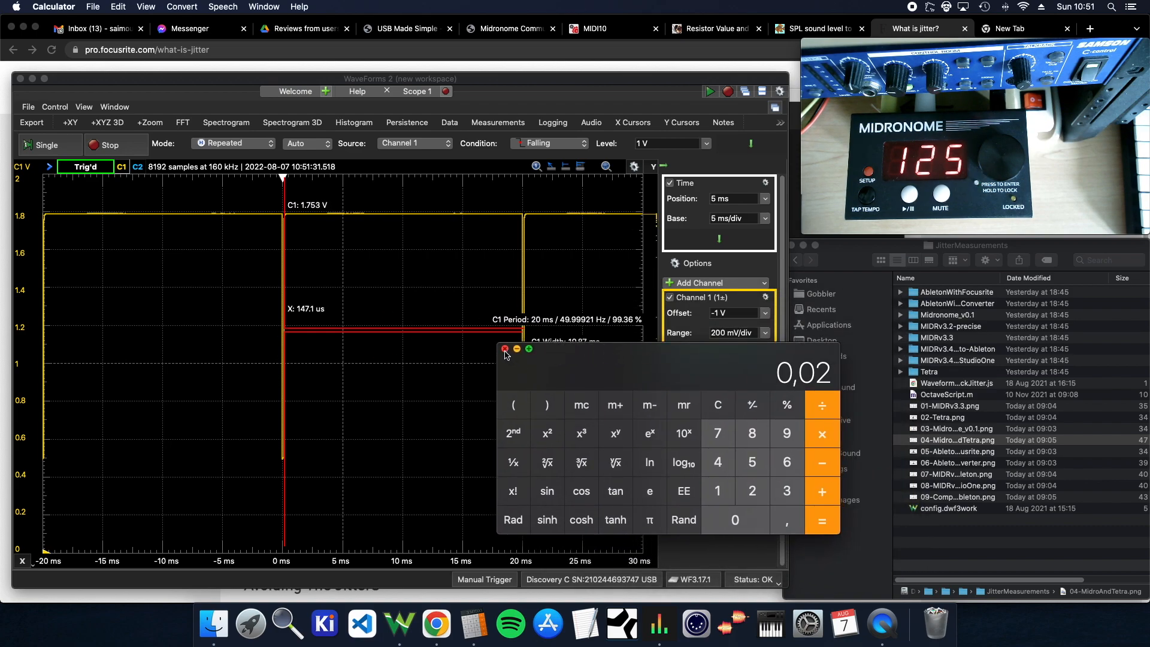
pyautogui.click(504, 349)
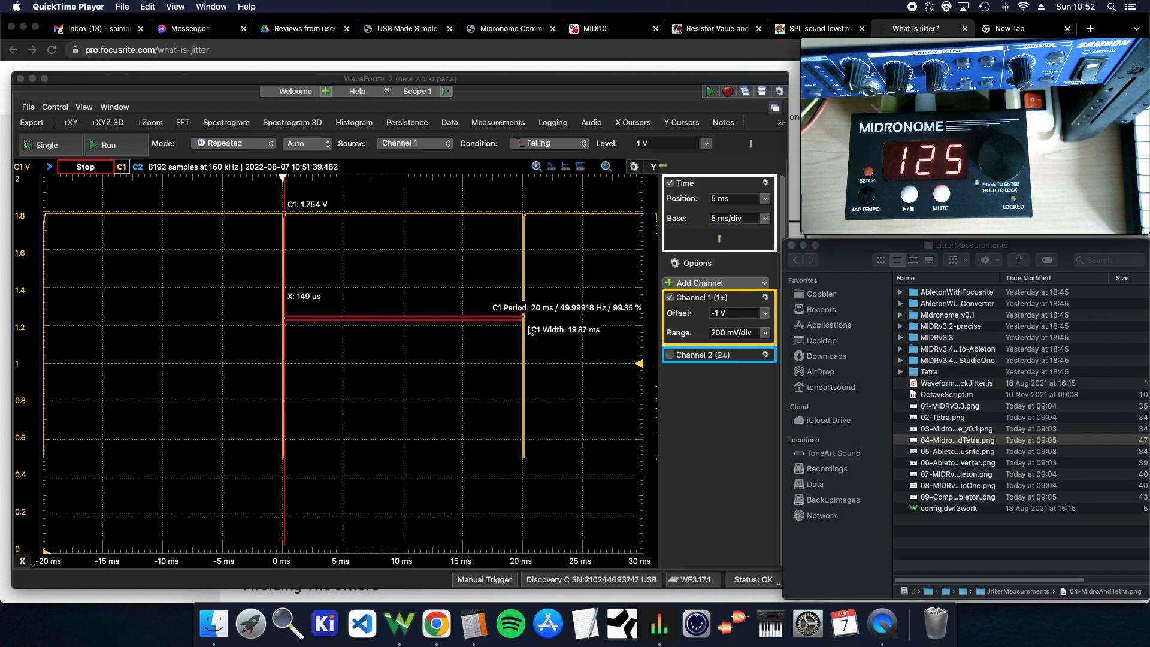
pyautogui.moveTo(281, 326)
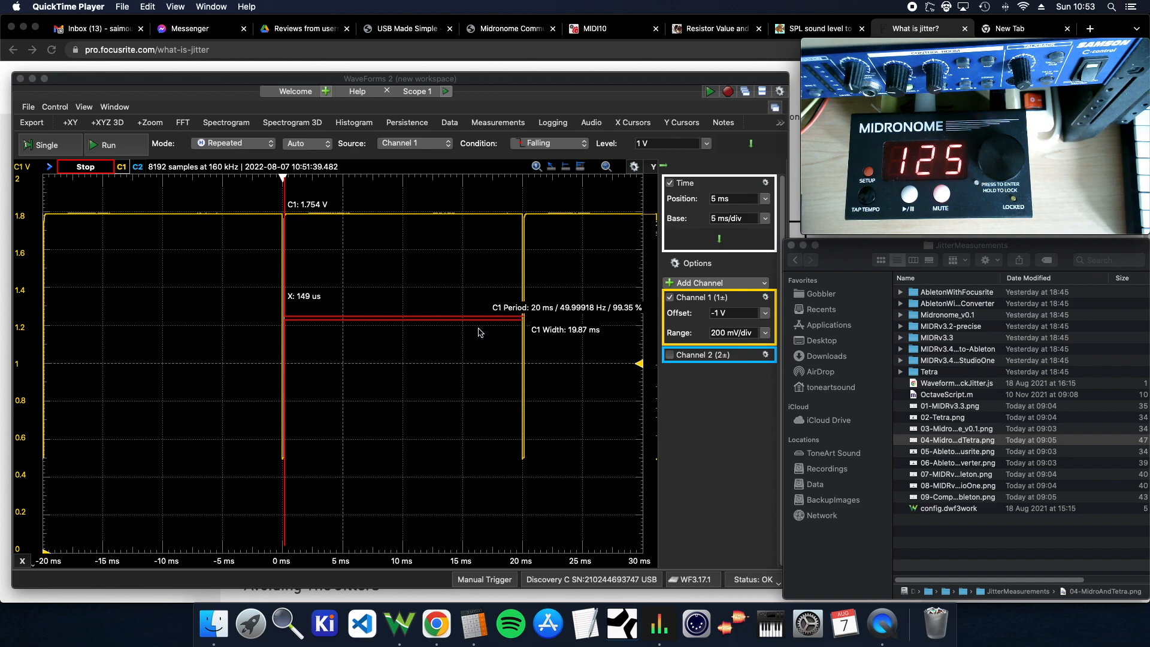
pyautogui.moveTo(576, 333)
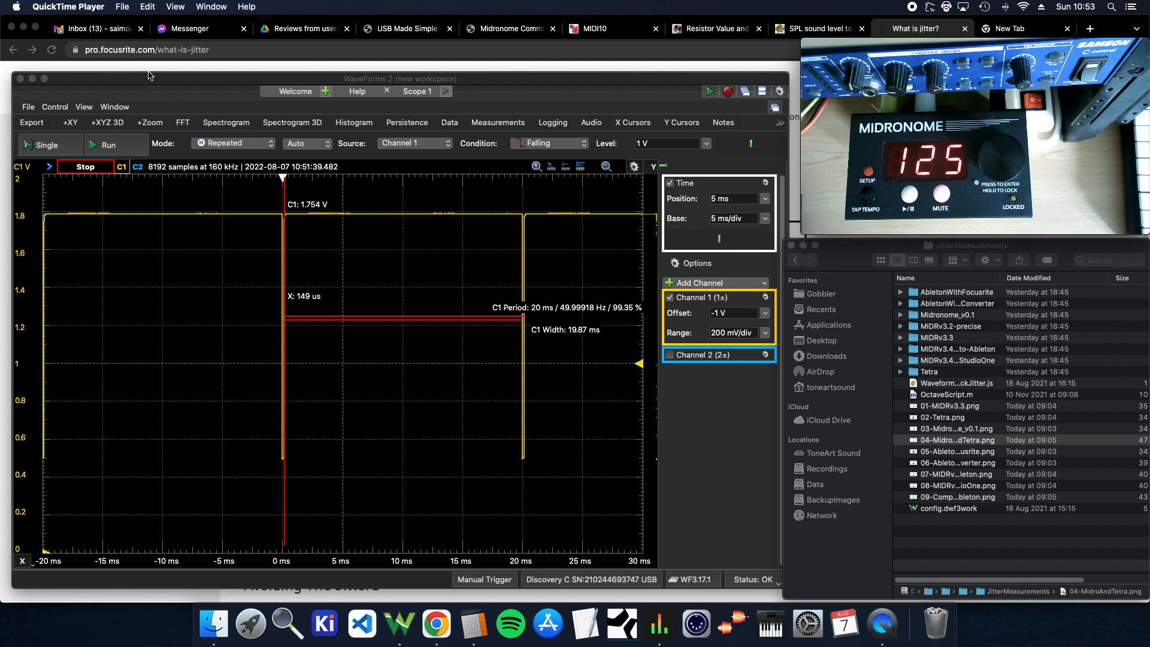
# Bring the Focusrite 'What is jitter' article with its clock-jitter diagram to the front
pyautogui.click(915, 29)
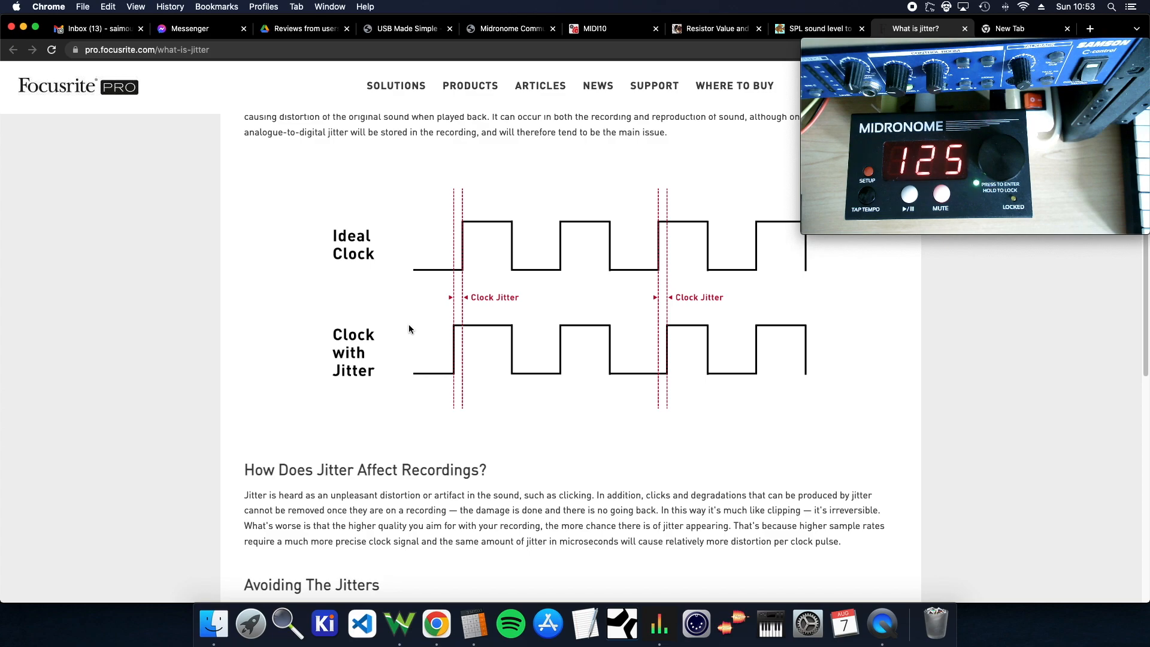
pyautogui.moveTo(449, 350)
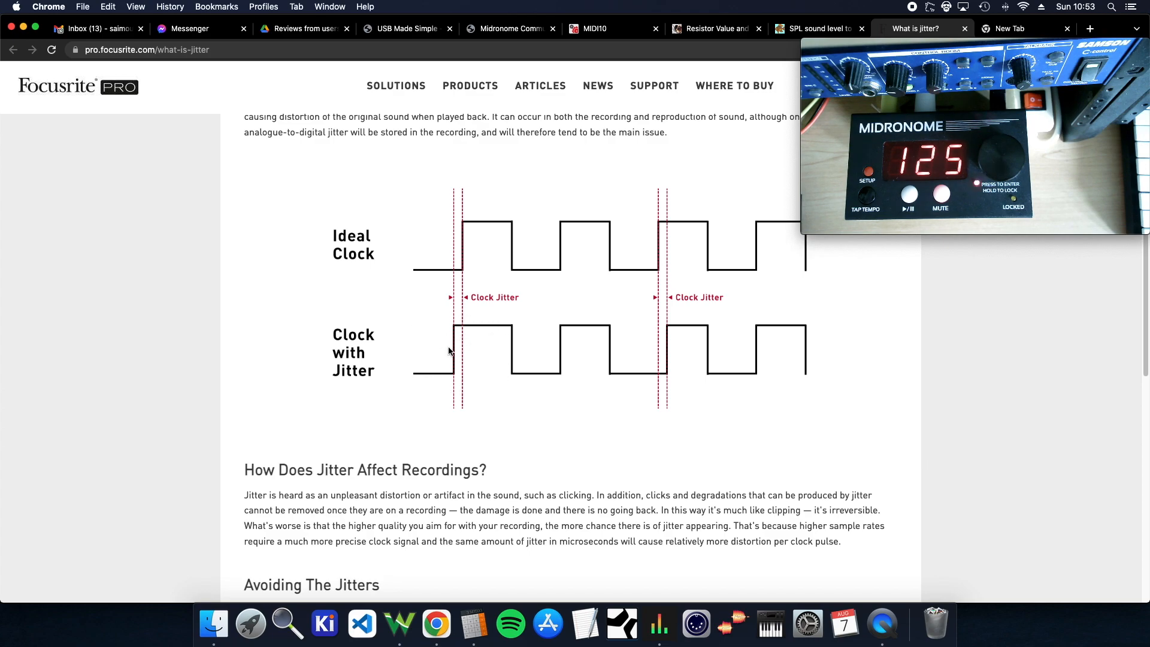
pyautogui.moveTo(458, 355)
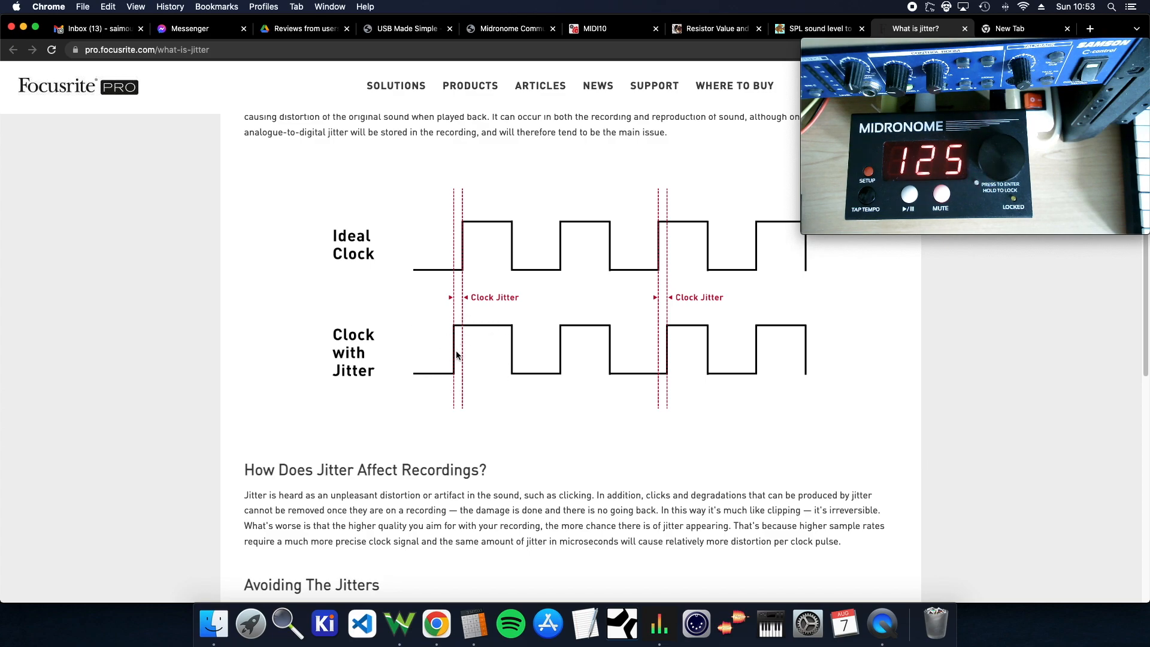
pyautogui.moveTo(676, 357)
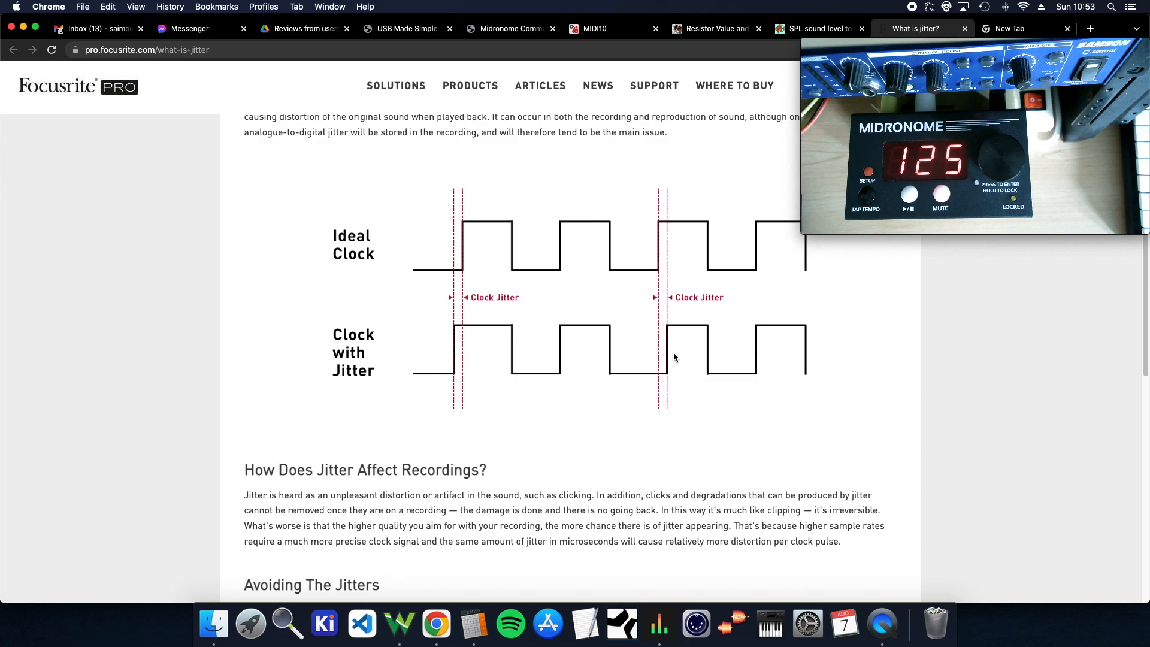
pyautogui.moveTo(728, 482)
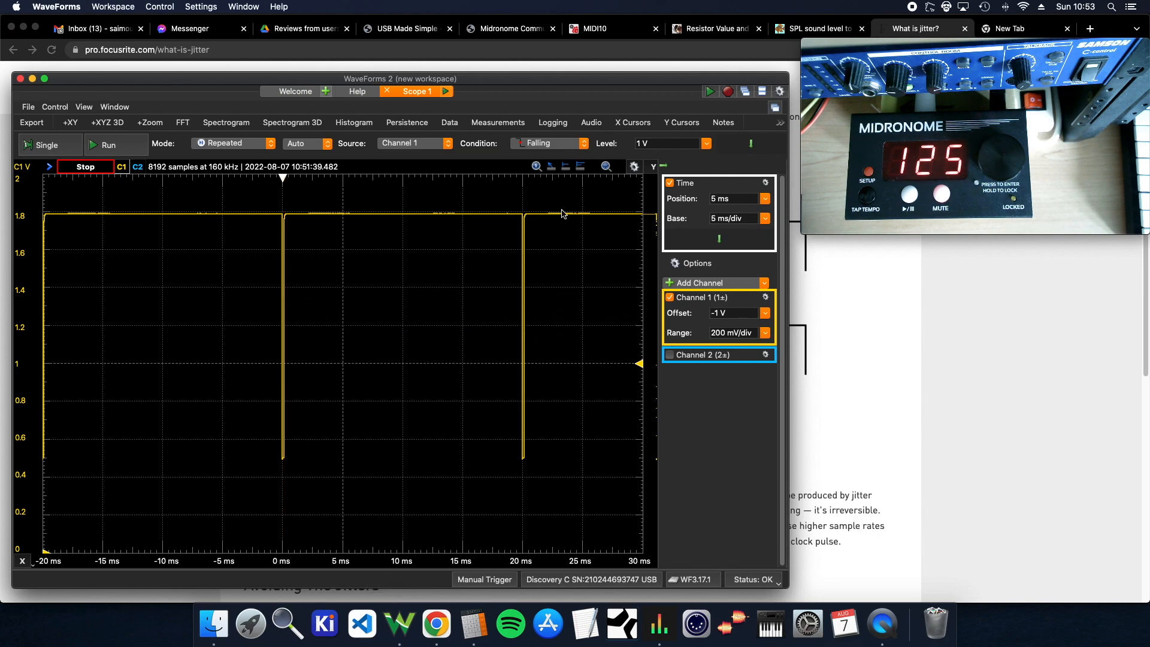
pyautogui.moveTo(565, 336)
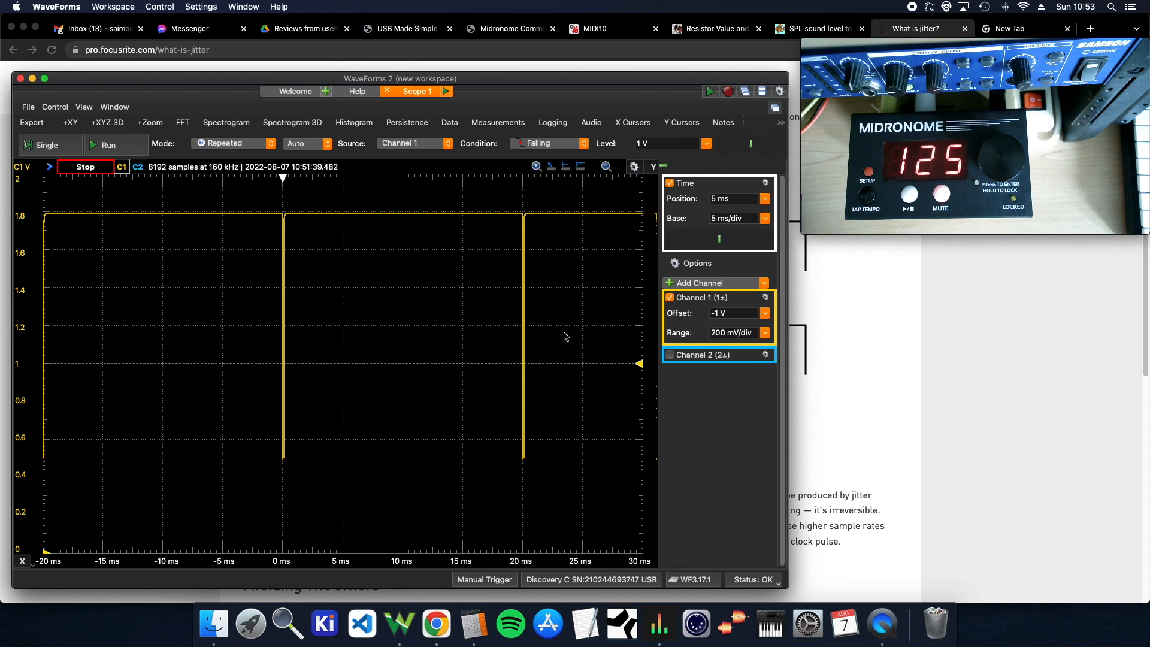
pyautogui.moveTo(527, 325)
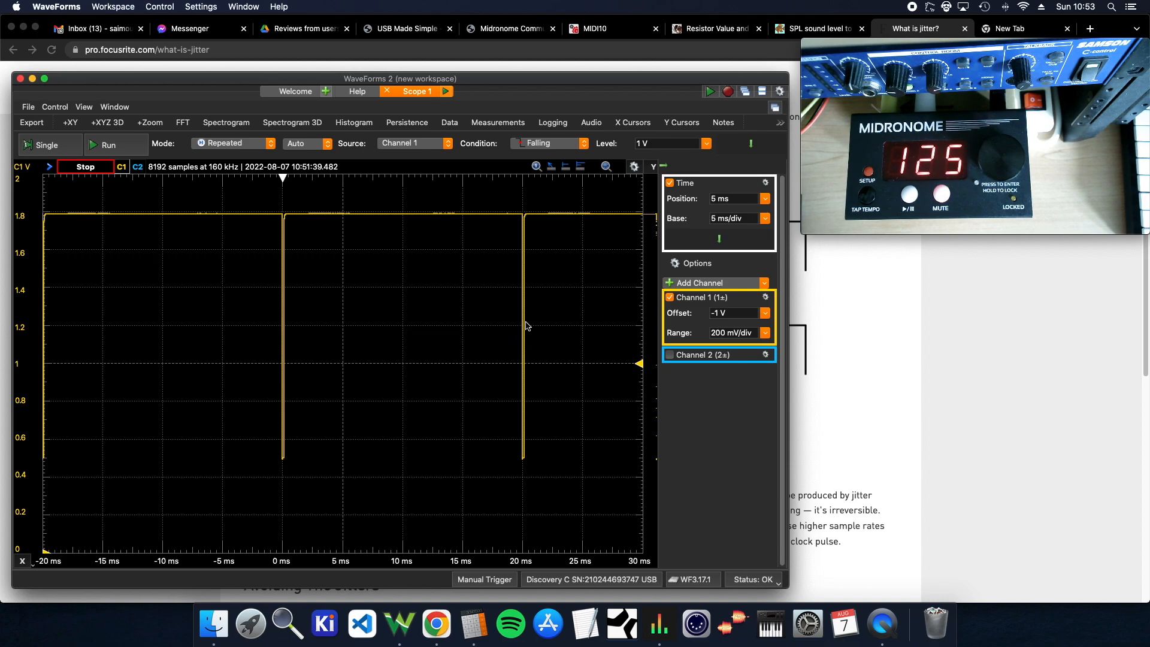
pyautogui.moveTo(482, 327)
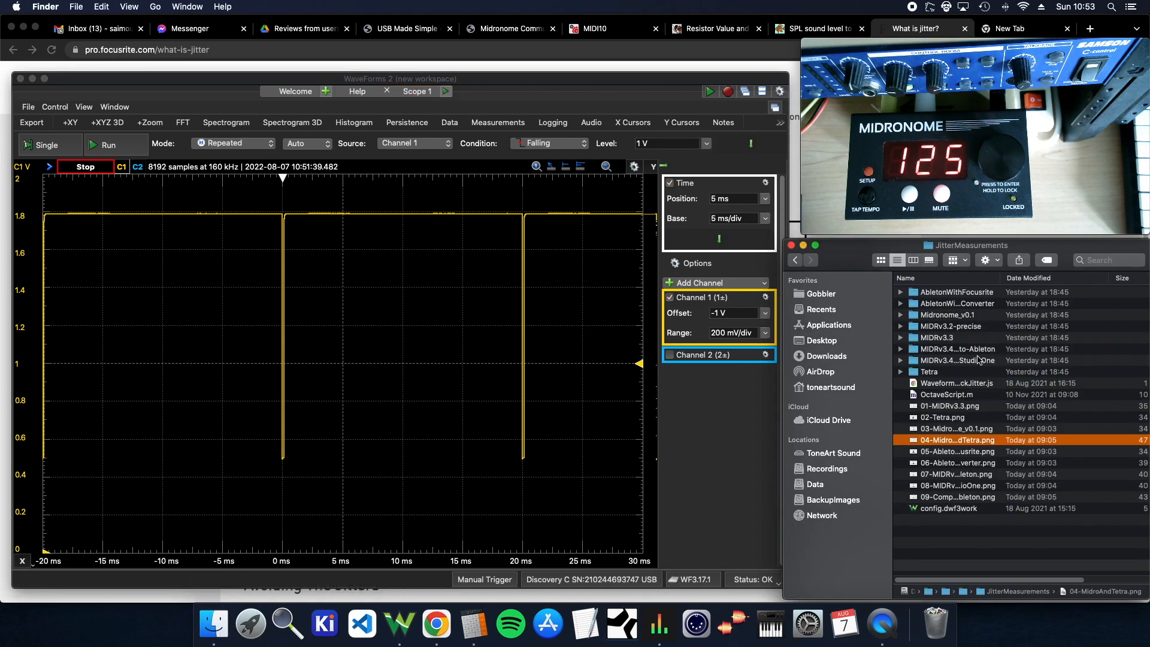
# Expand and collapse MIDRv3.2-precise, then select OctaveScript.m and 01-MIDRv3.3.png
pyautogui.click(901, 326)
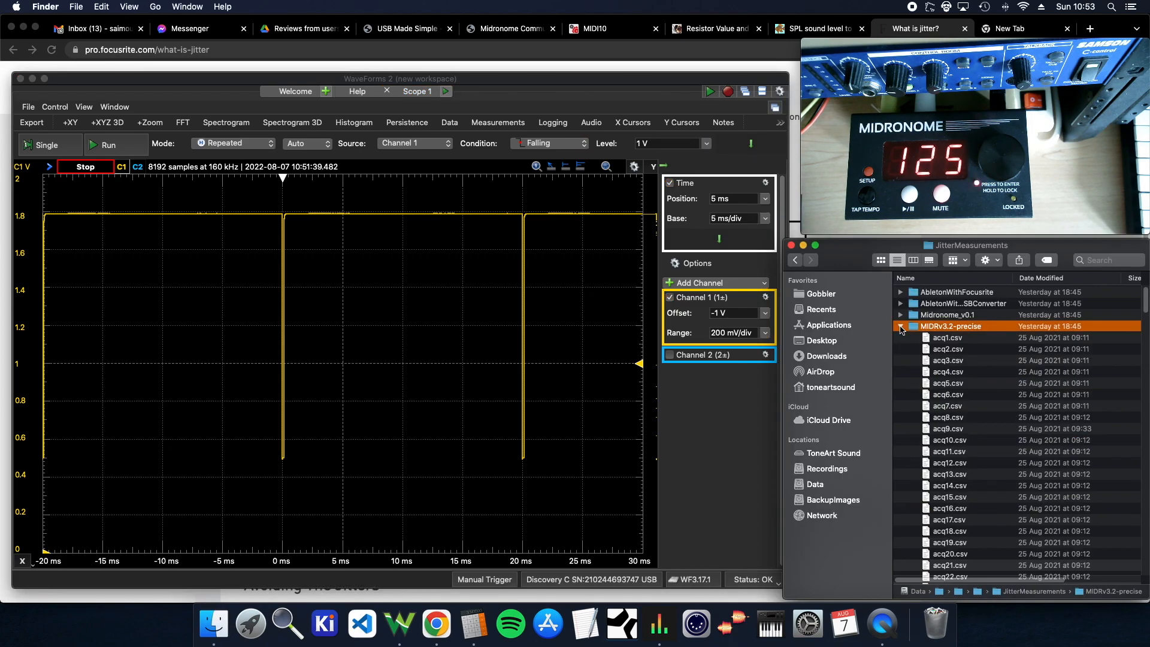
pyautogui.click(901, 326)
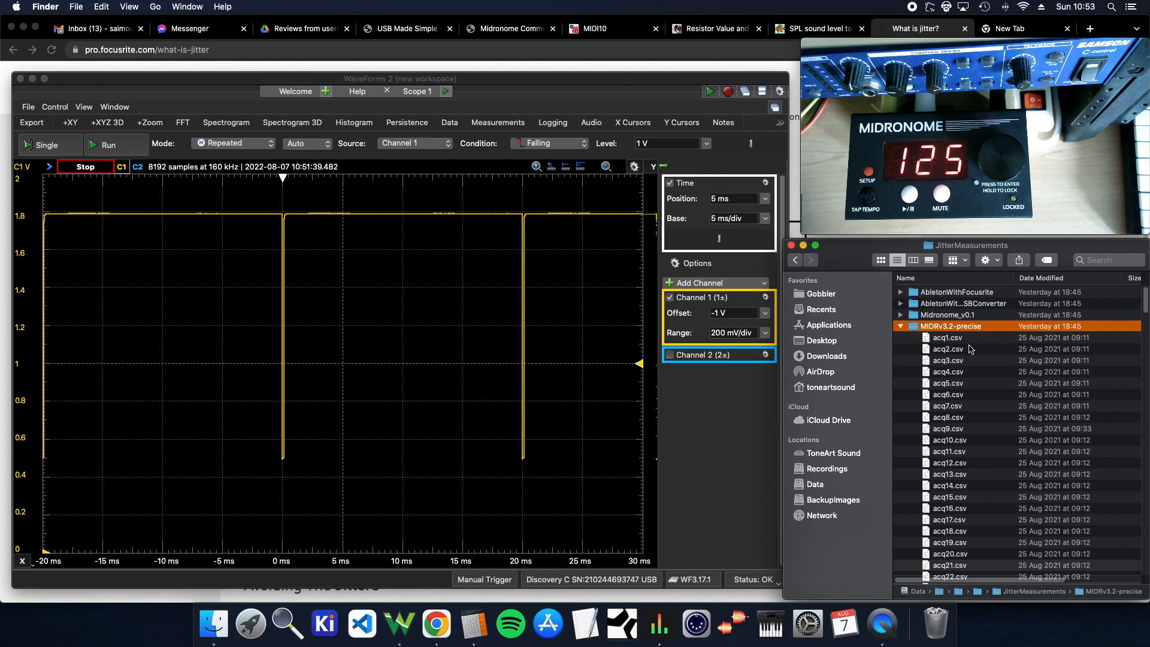
pyautogui.click(948, 372)
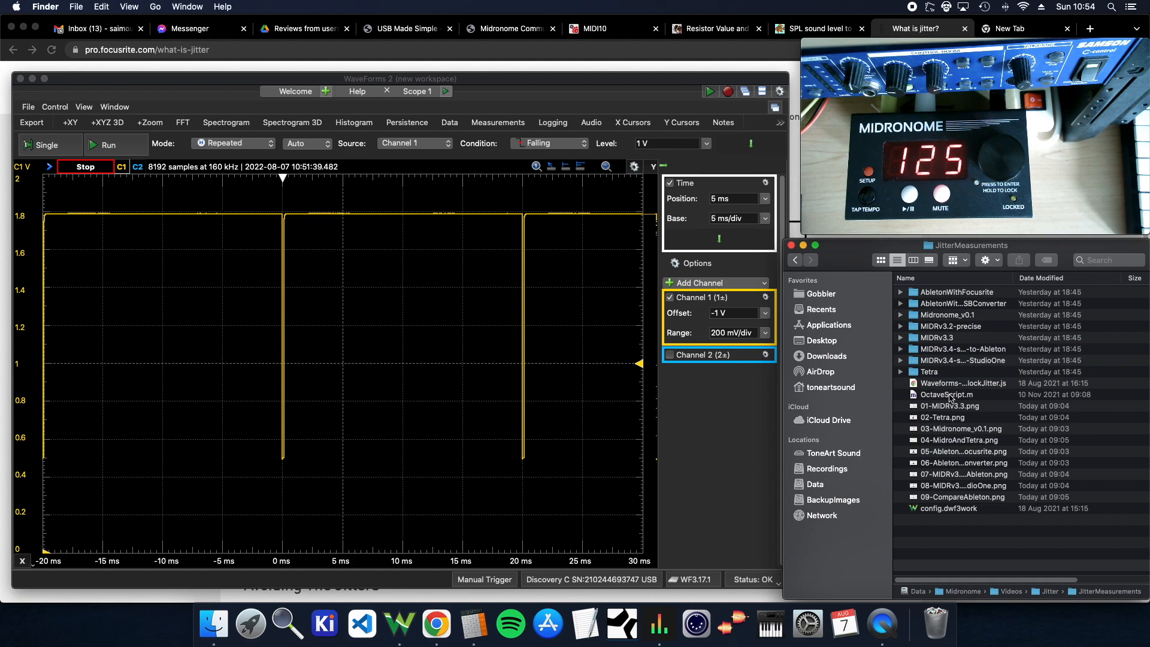
pyautogui.click(946, 394)
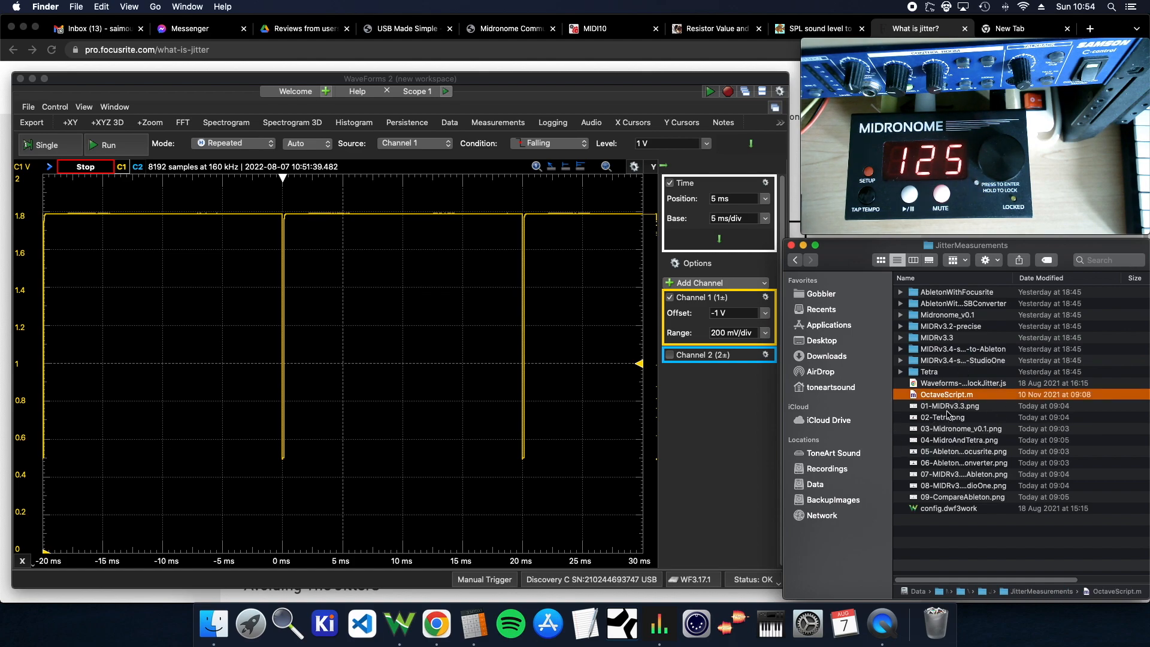
pyautogui.click(951, 405)
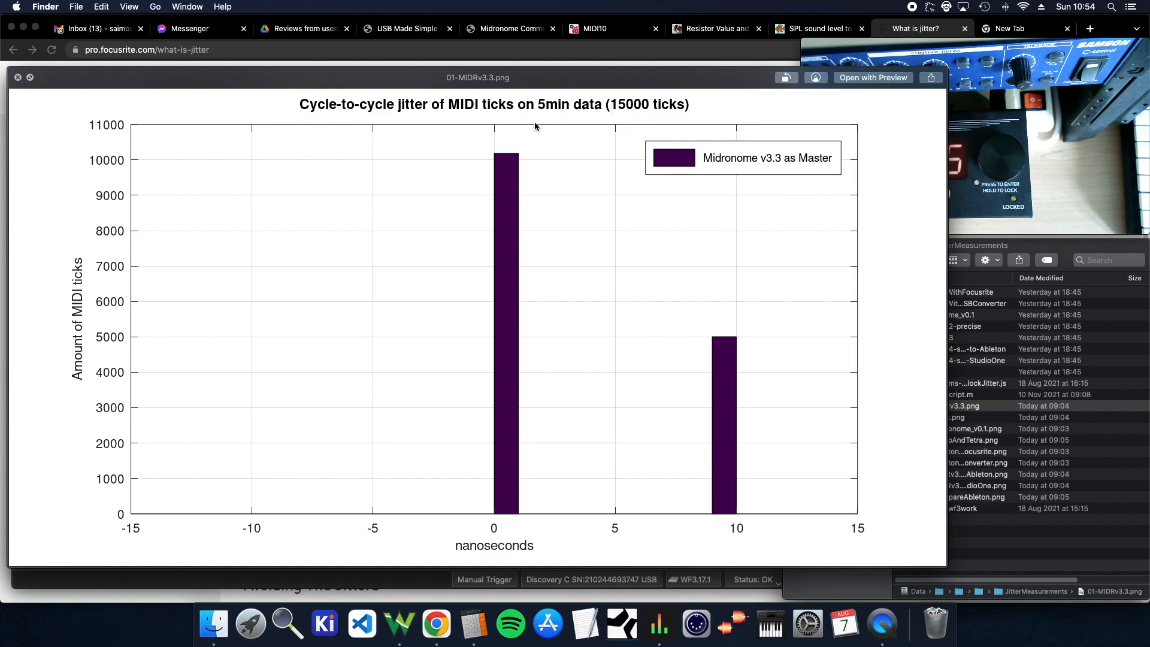
pyautogui.moveTo(570, 123)
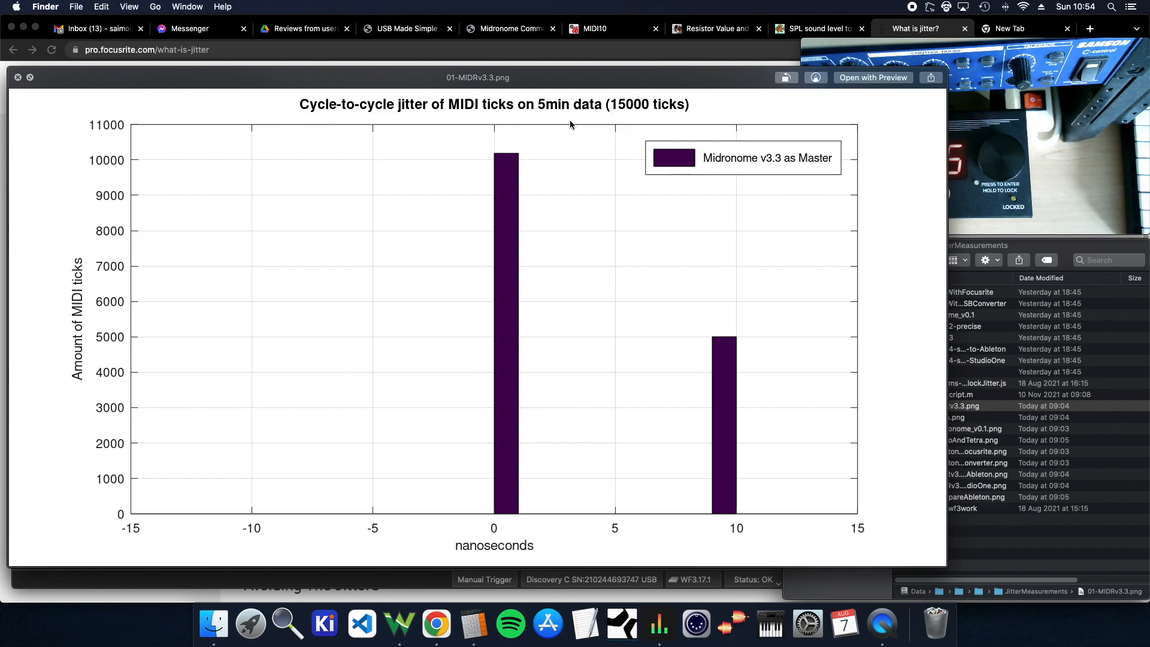
pyautogui.moveTo(513, 265)
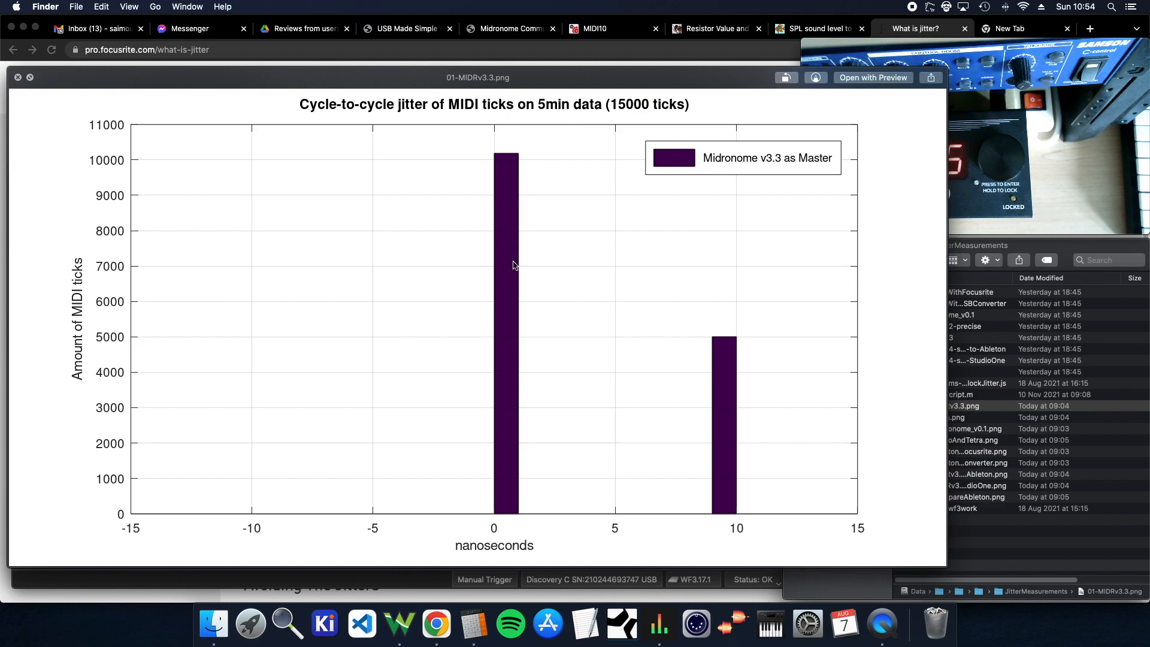
pyautogui.moveTo(494, 162)
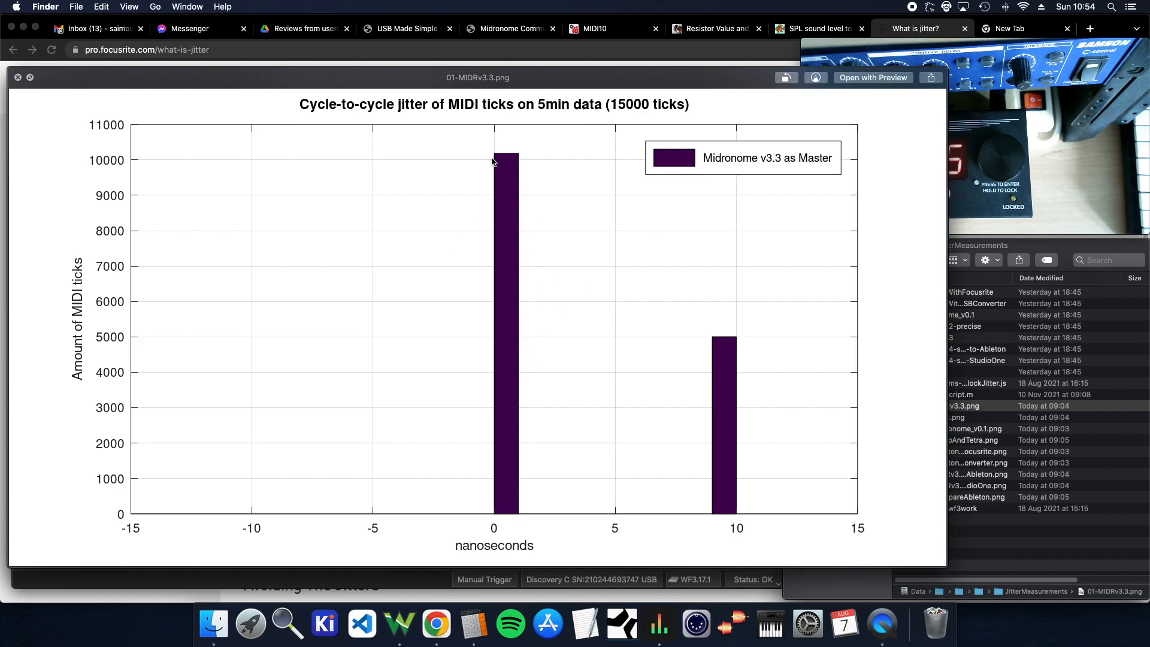
pyautogui.moveTo(519, 84)
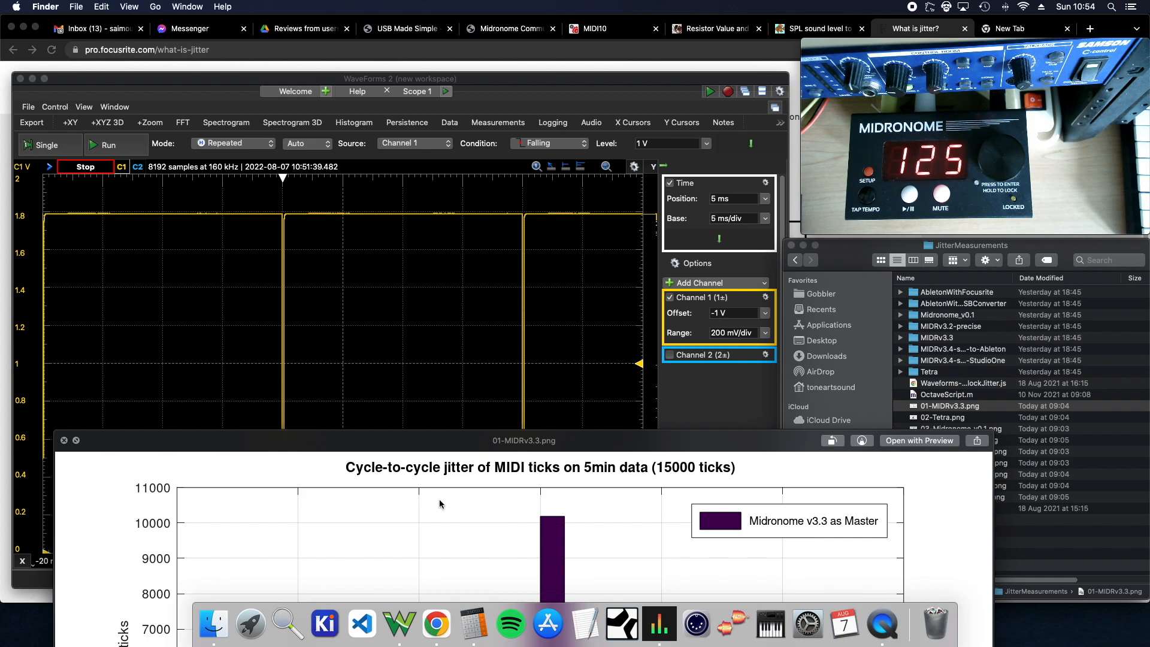
# Drag the 01-MIDRv3.3.png Quick Look preview up so the histogram is fully visible
pyautogui.moveTo(524, 440); pyautogui.dragTo(546, 174)
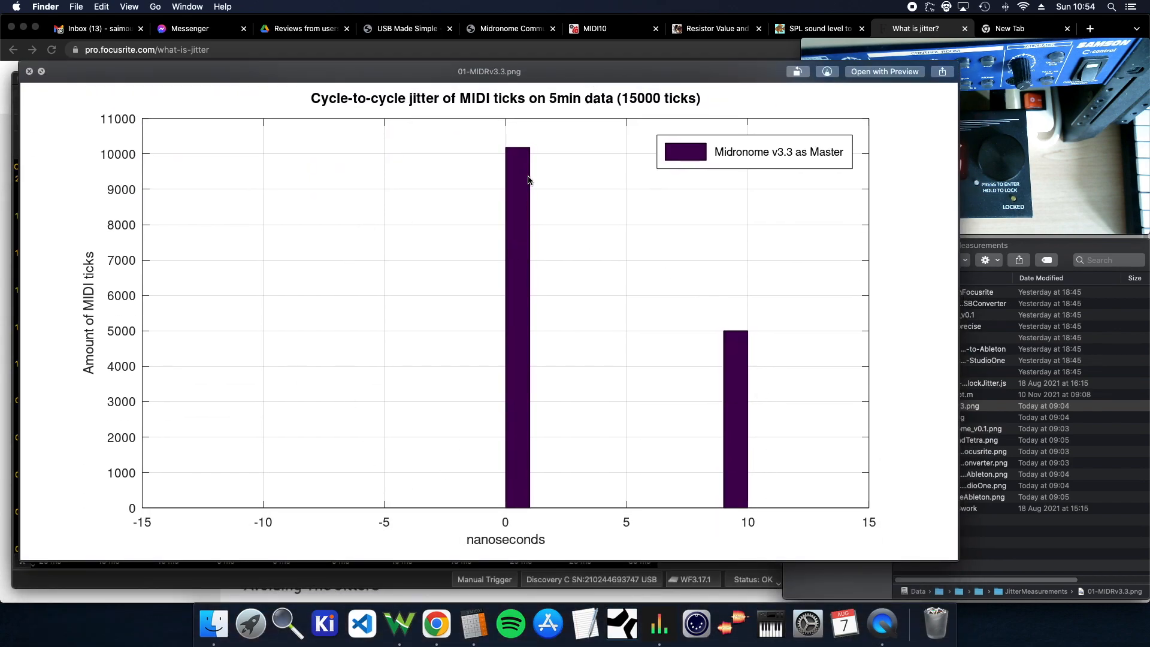
pyautogui.moveTo(520, 160)
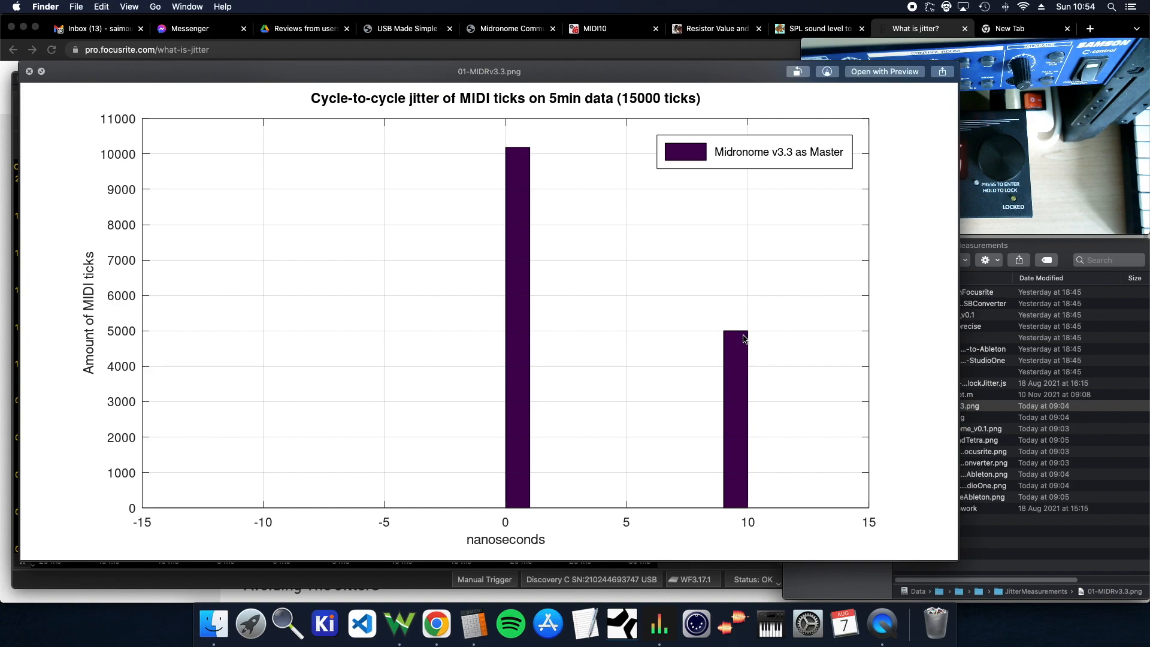
pyautogui.moveTo(748, 523)
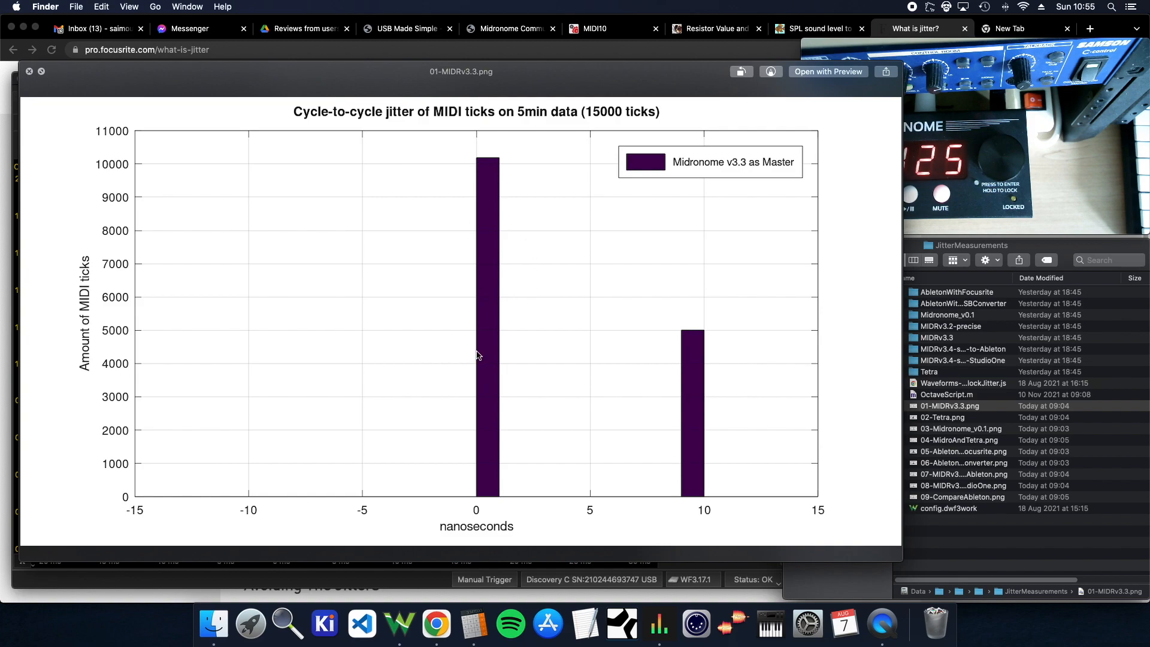
pyautogui.moveTo(535, 328)
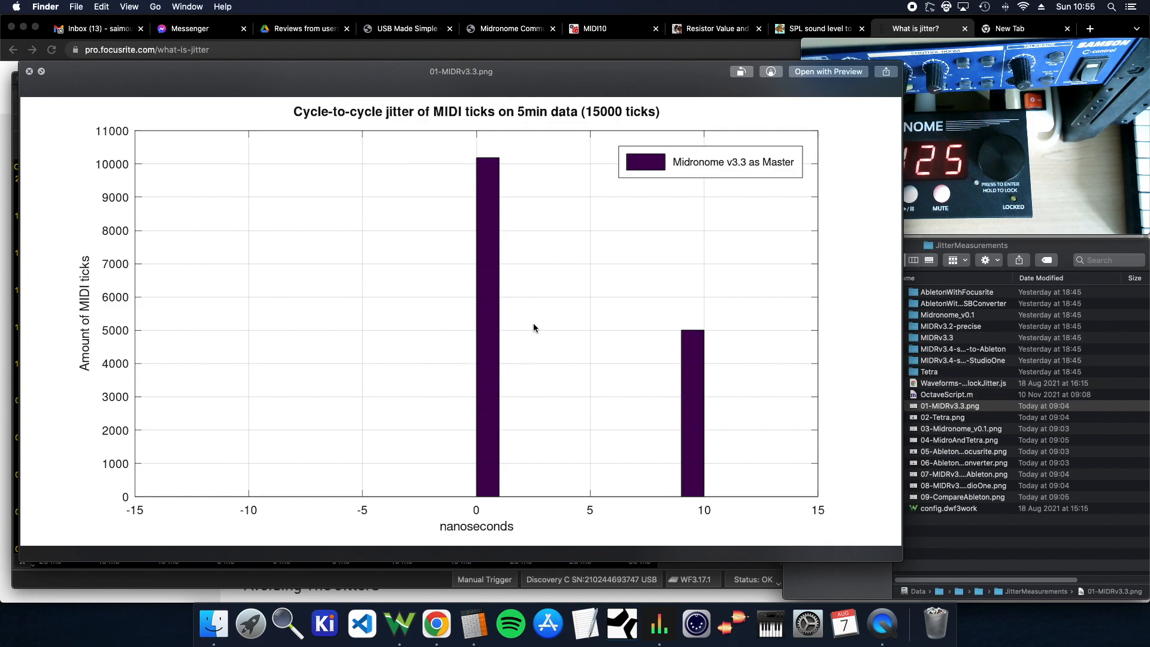
pyautogui.moveTo(715, 510)
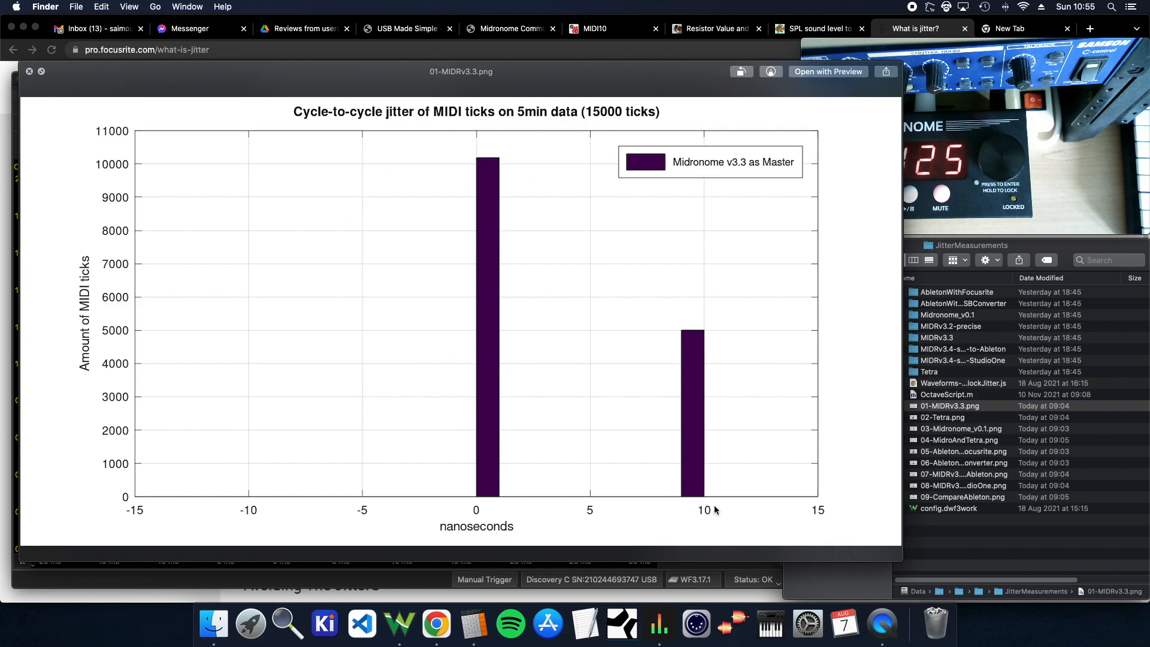
pyautogui.moveTo(479, 503)
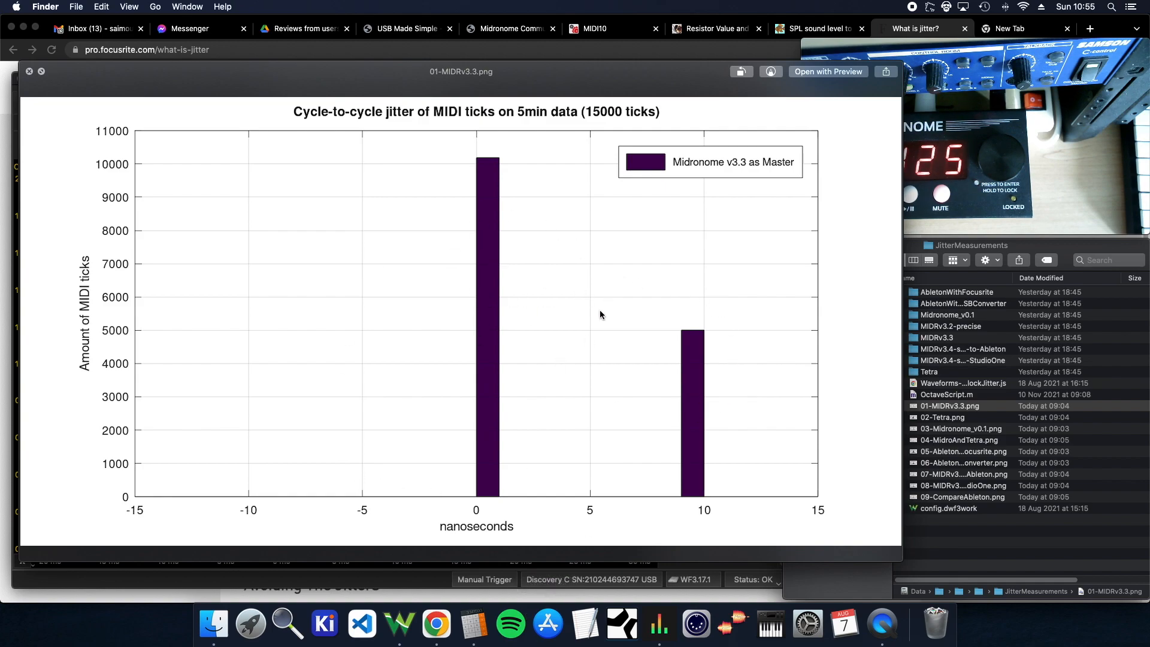
pyautogui.moveTo(705, 394)
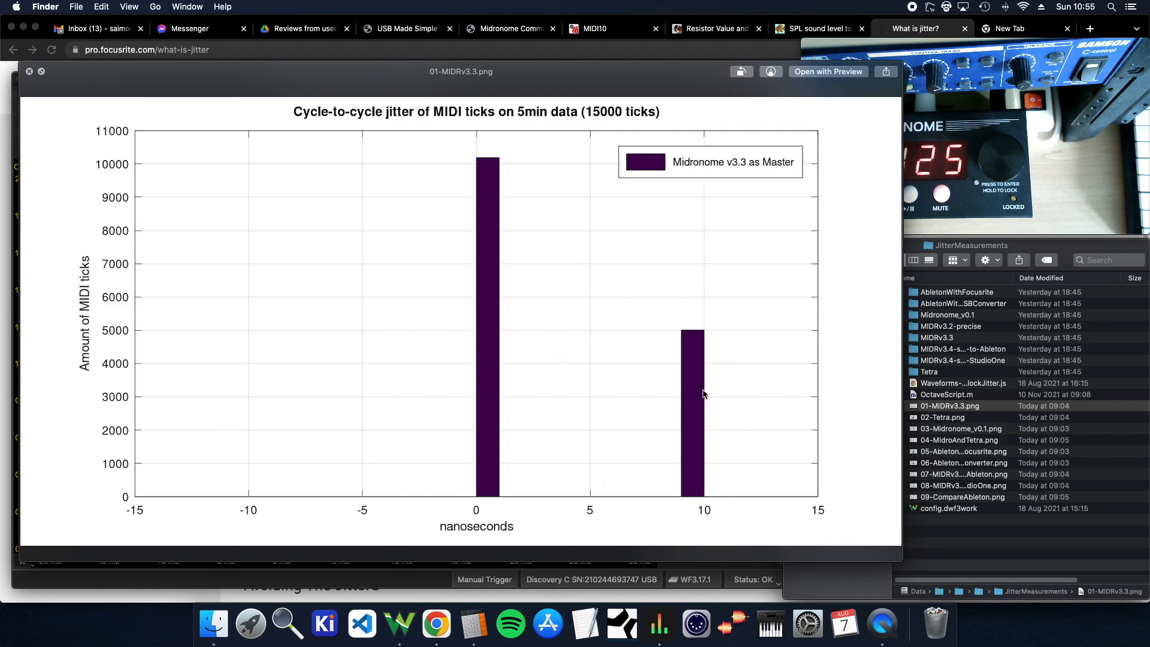
pyautogui.moveTo(821, 333)
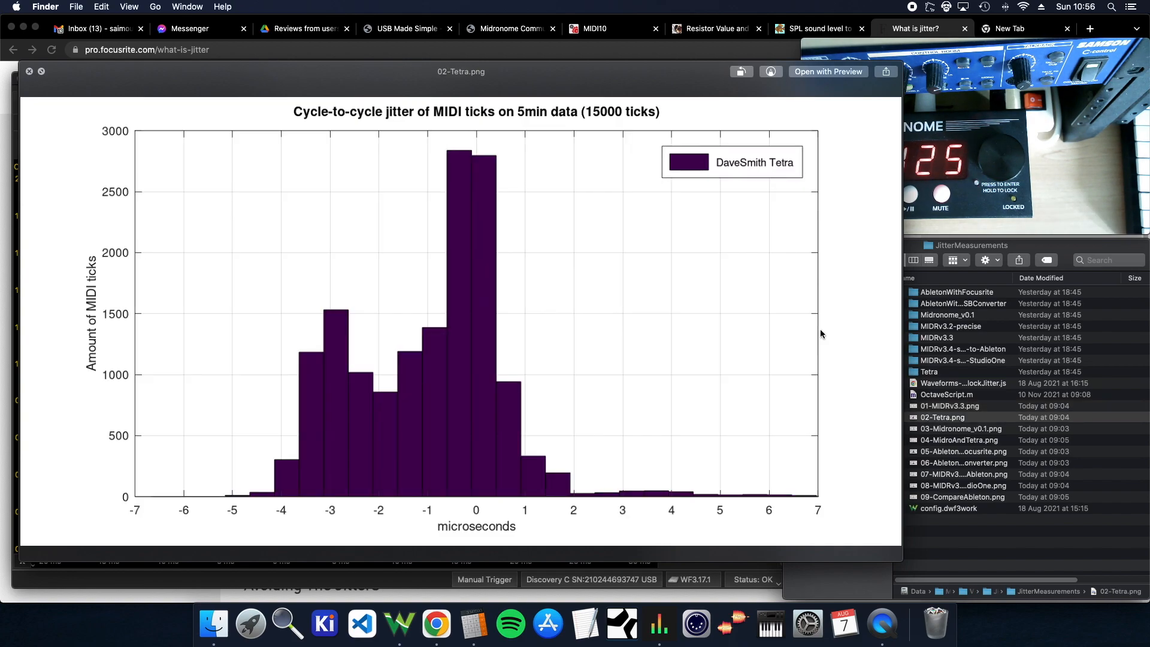
pyautogui.moveTo(817, 330)
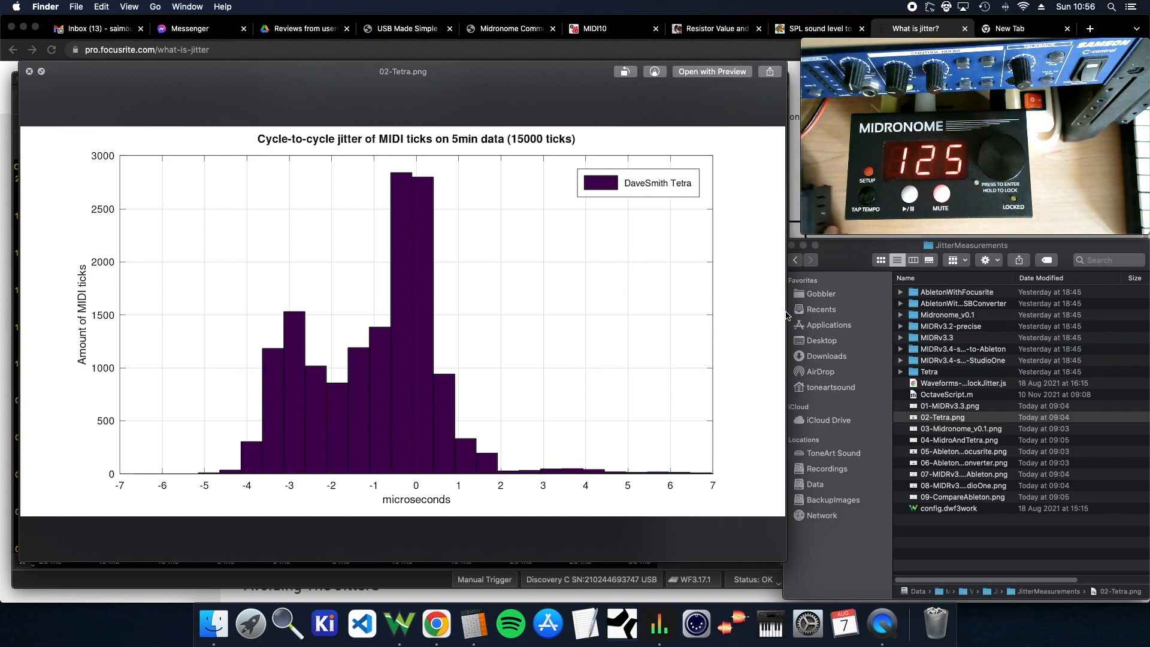
pyautogui.moveTo(194, 409)
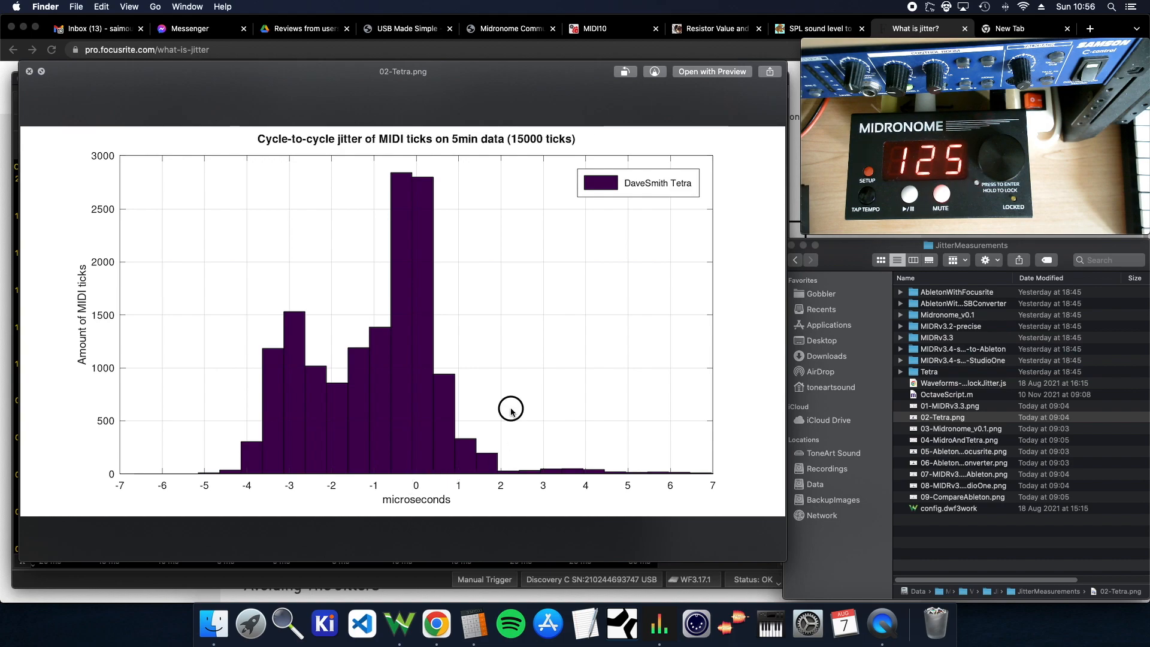
pyautogui.click(950, 405)
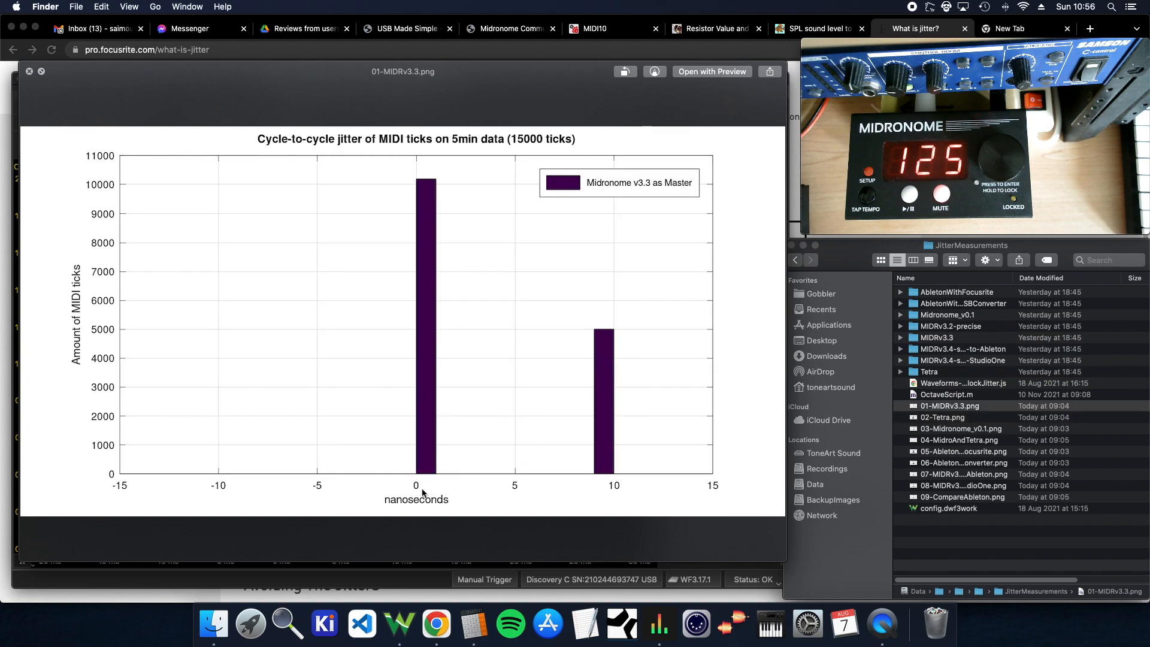
pyautogui.moveTo(547, 424)
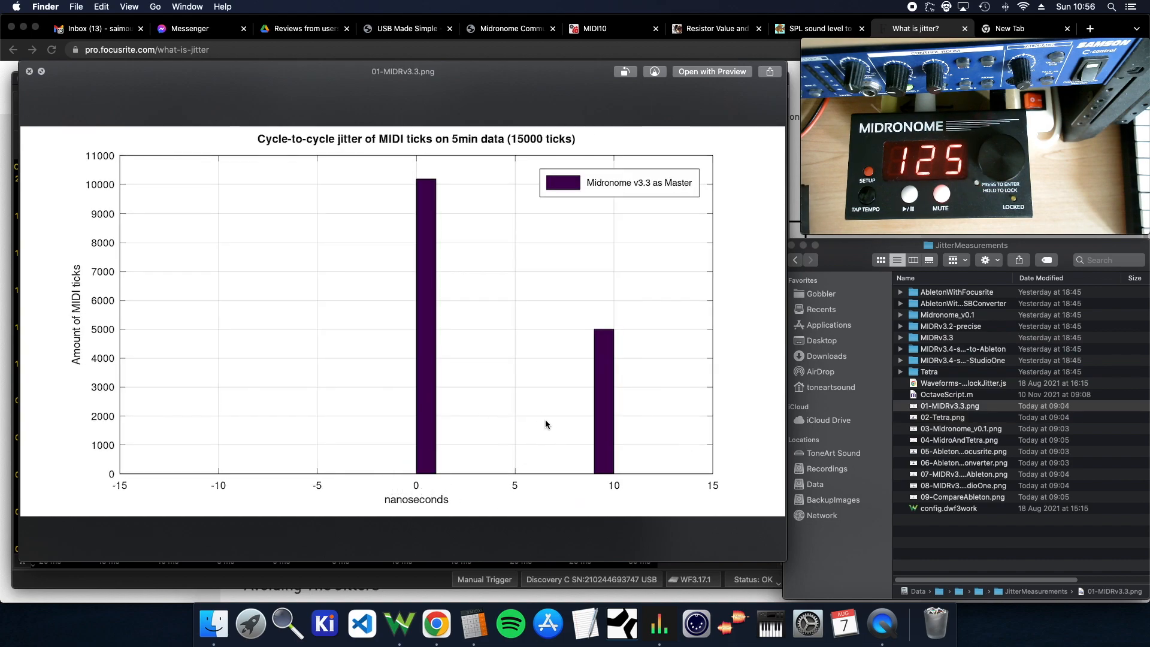
pyautogui.click(961, 428)
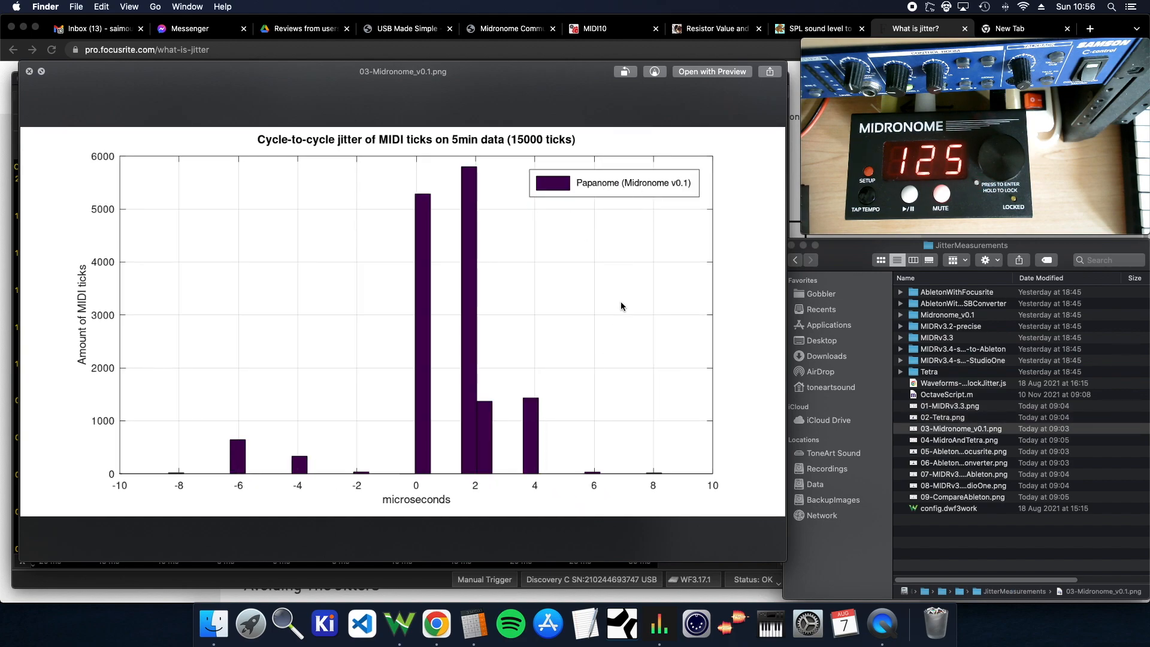
pyautogui.moveTo(662, 233)
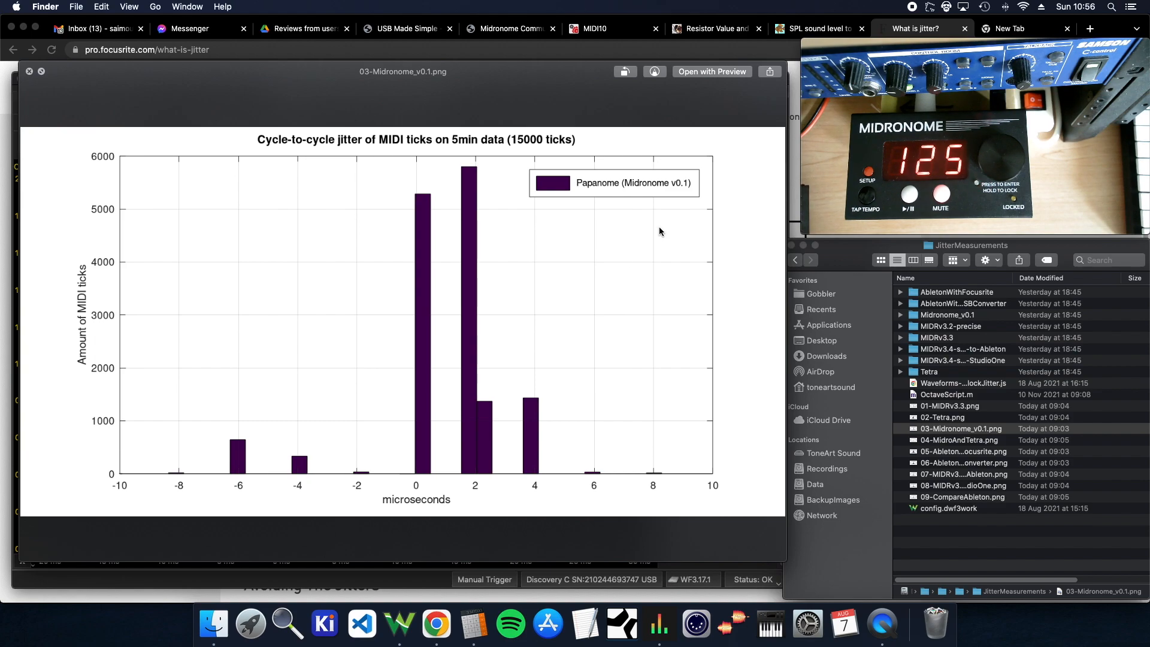
pyautogui.moveTo(790, 256)
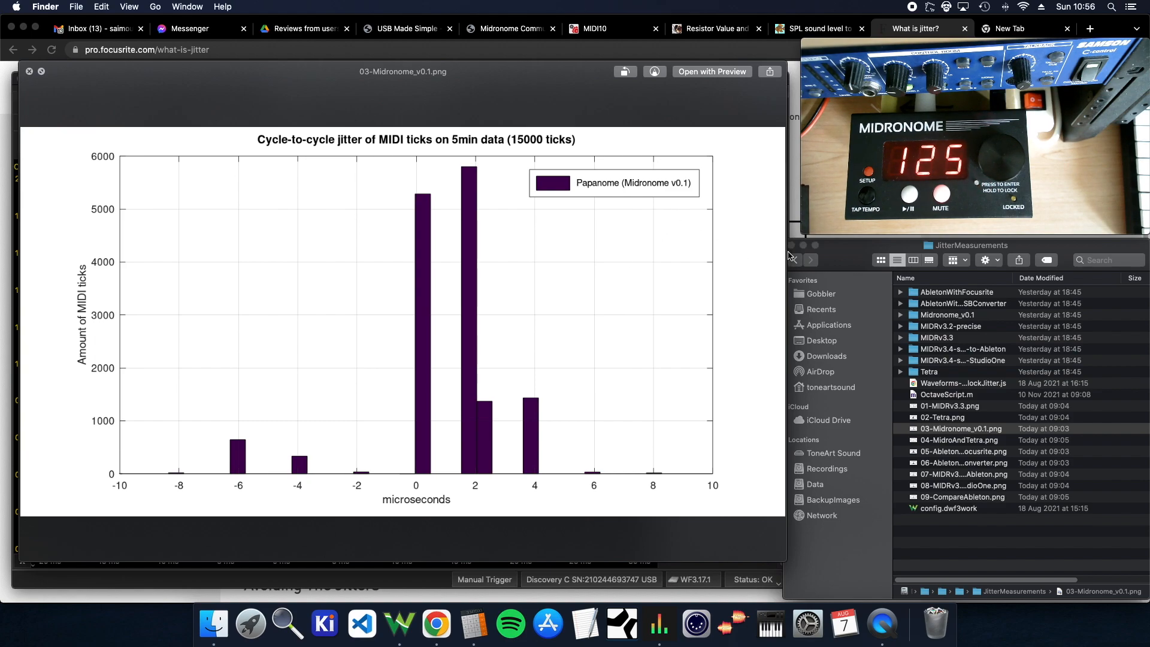
pyautogui.moveTo(634, 231)
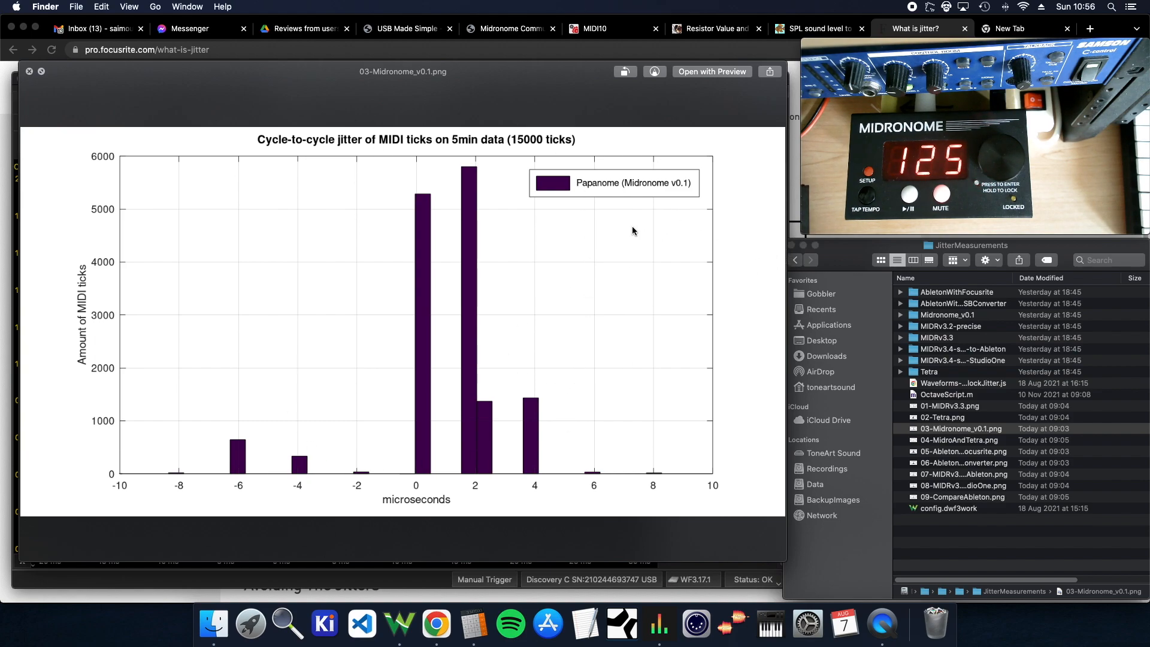
pyautogui.moveTo(491, 210)
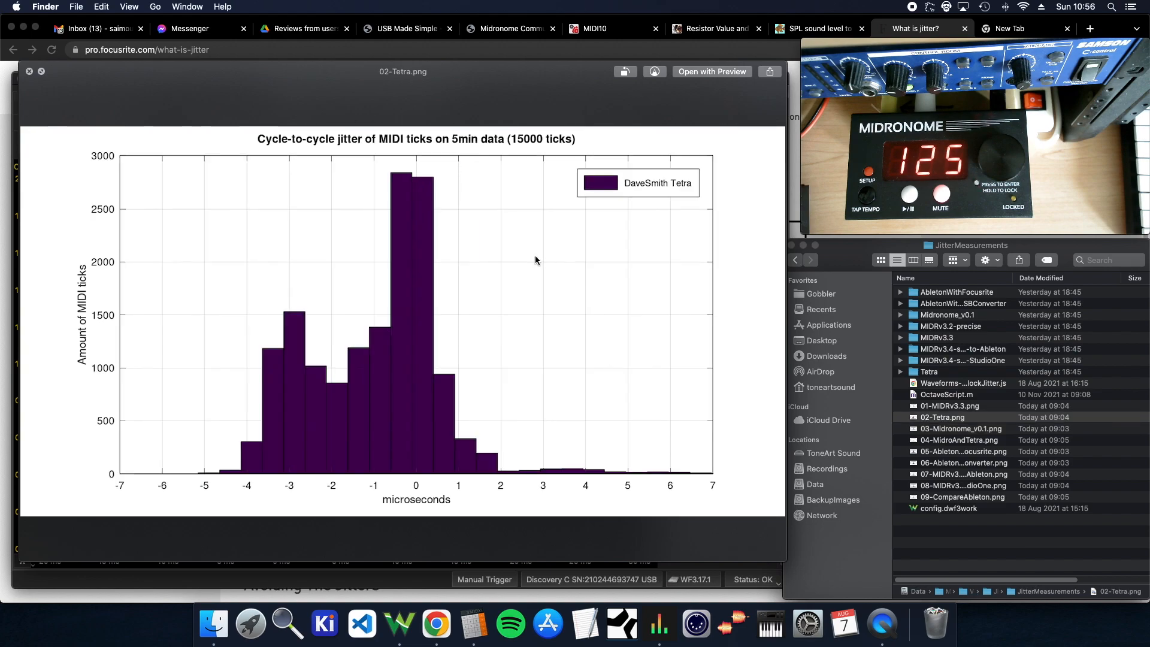
pyautogui.moveTo(213, 378)
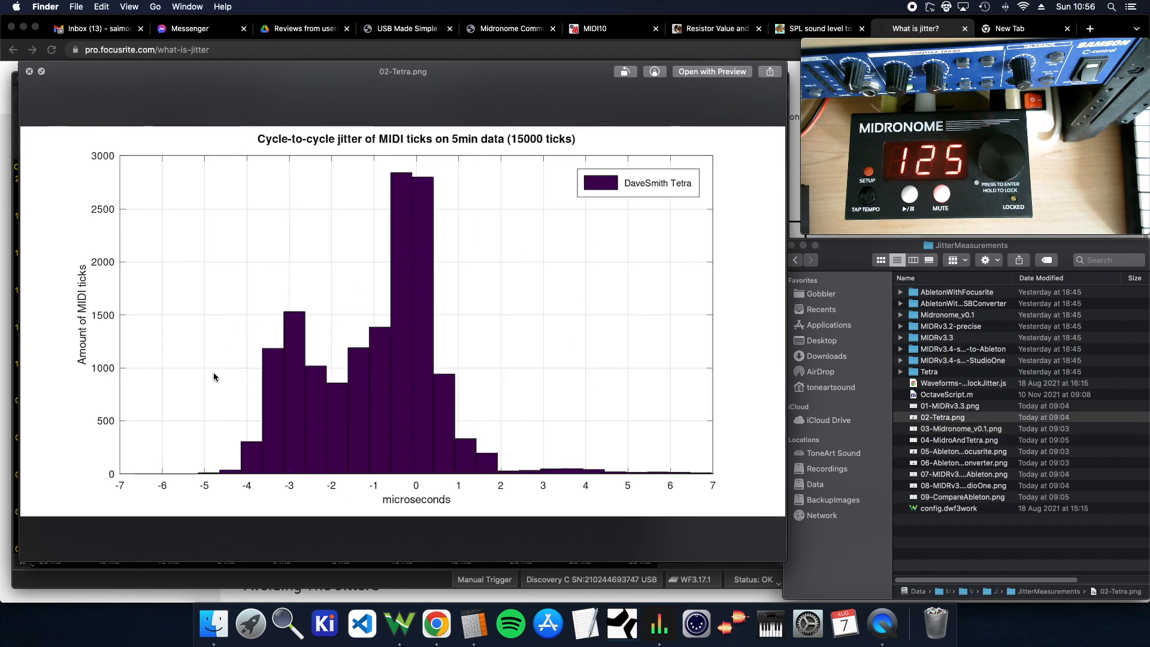
pyautogui.click(961, 428)
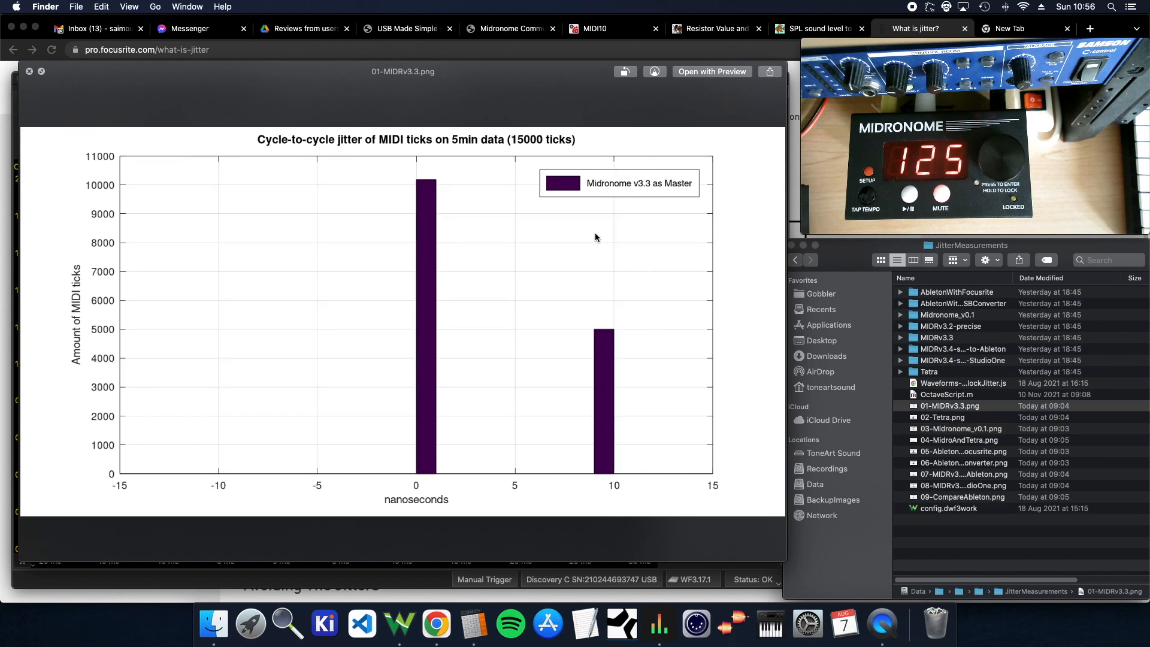
pyautogui.moveTo(649, 296)
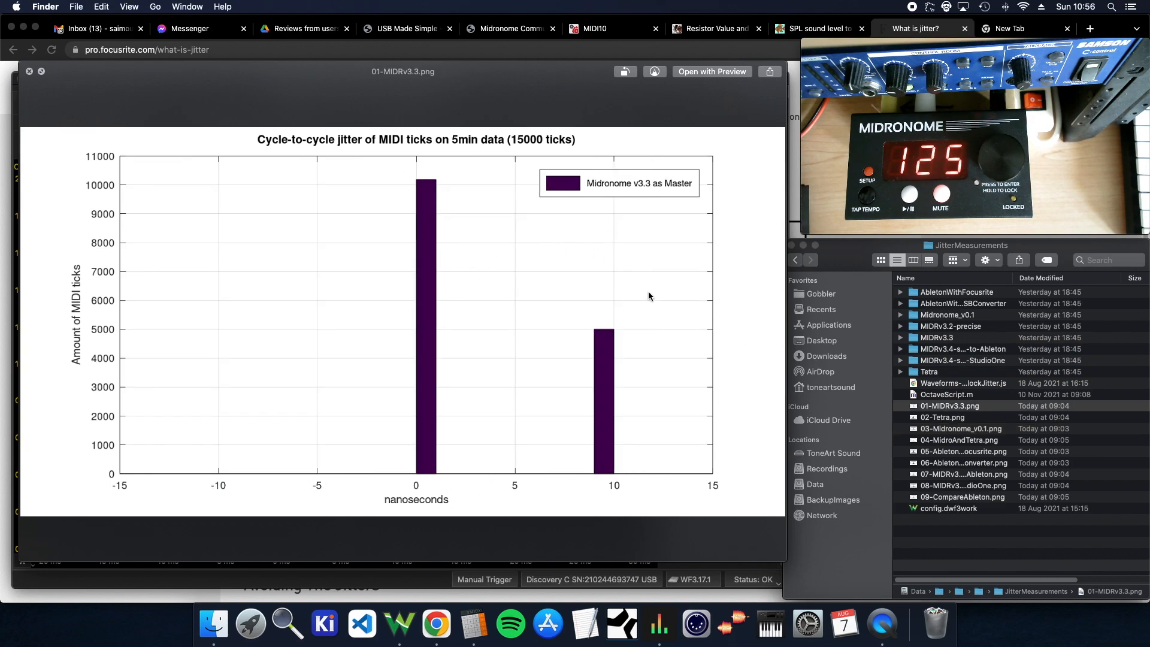
pyautogui.moveTo(614, 300)
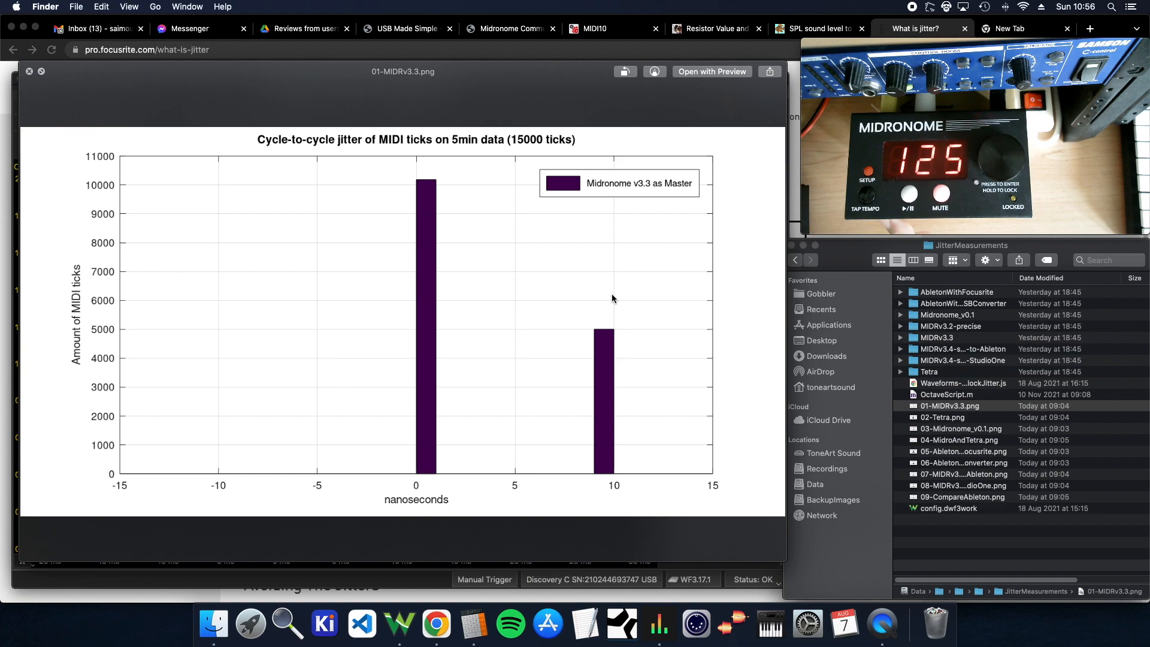
pyautogui.moveTo(545, 280)
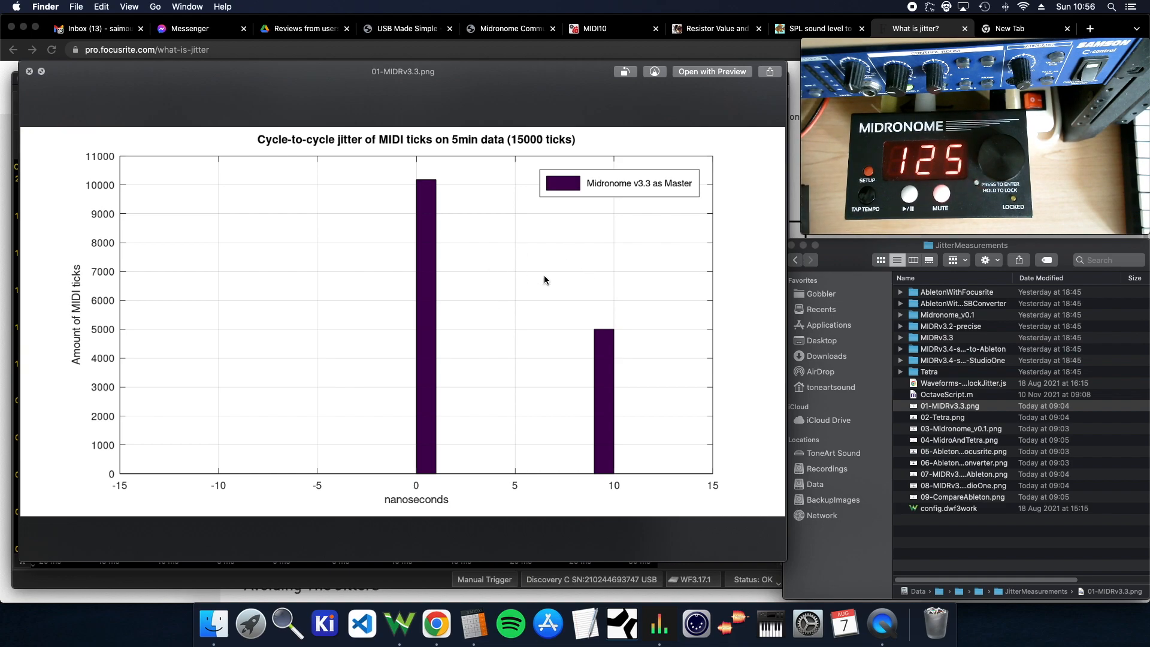
pyautogui.click(961, 427)
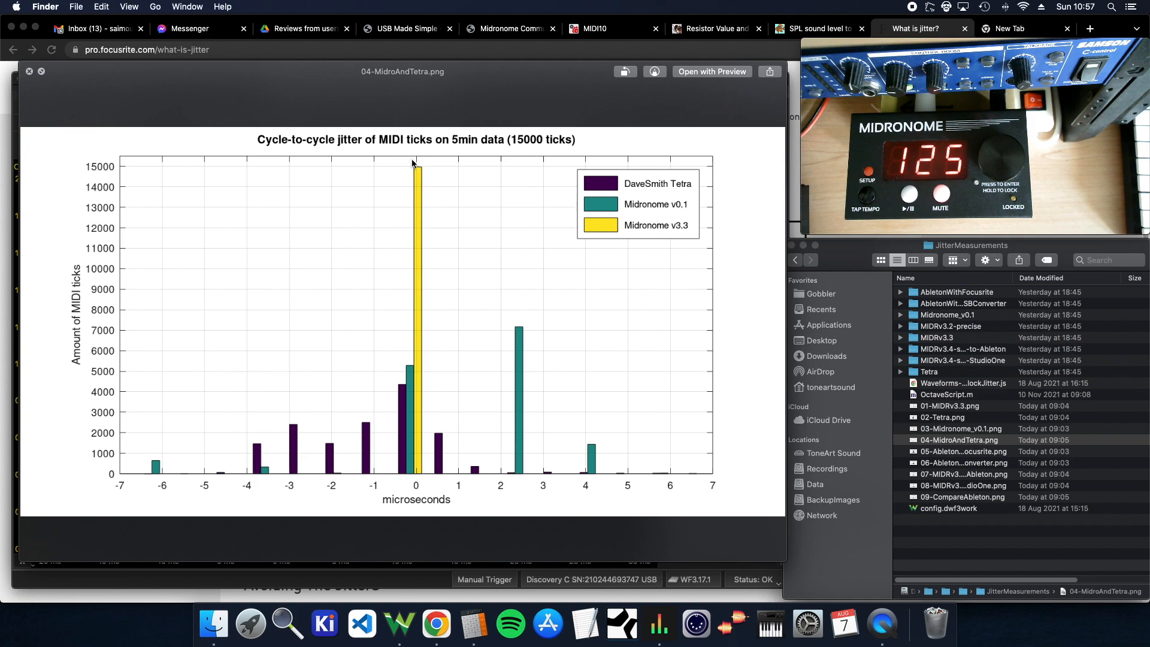
pyautogui.moveTo(395, 379)
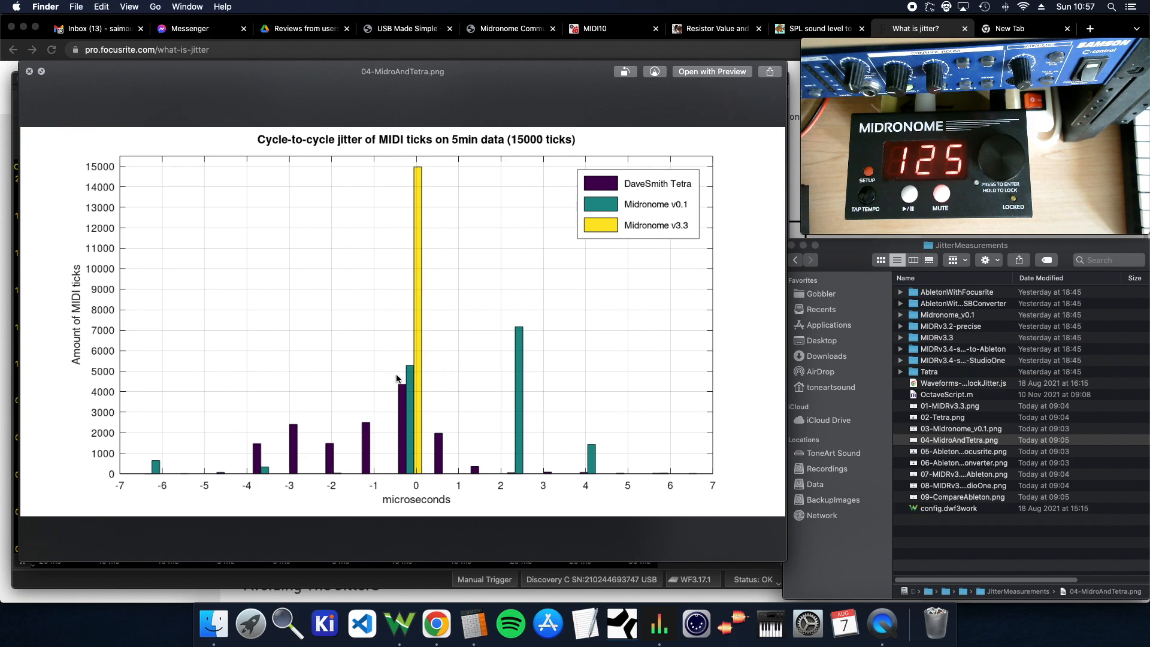
pyautogui.moveTo(712, 331)
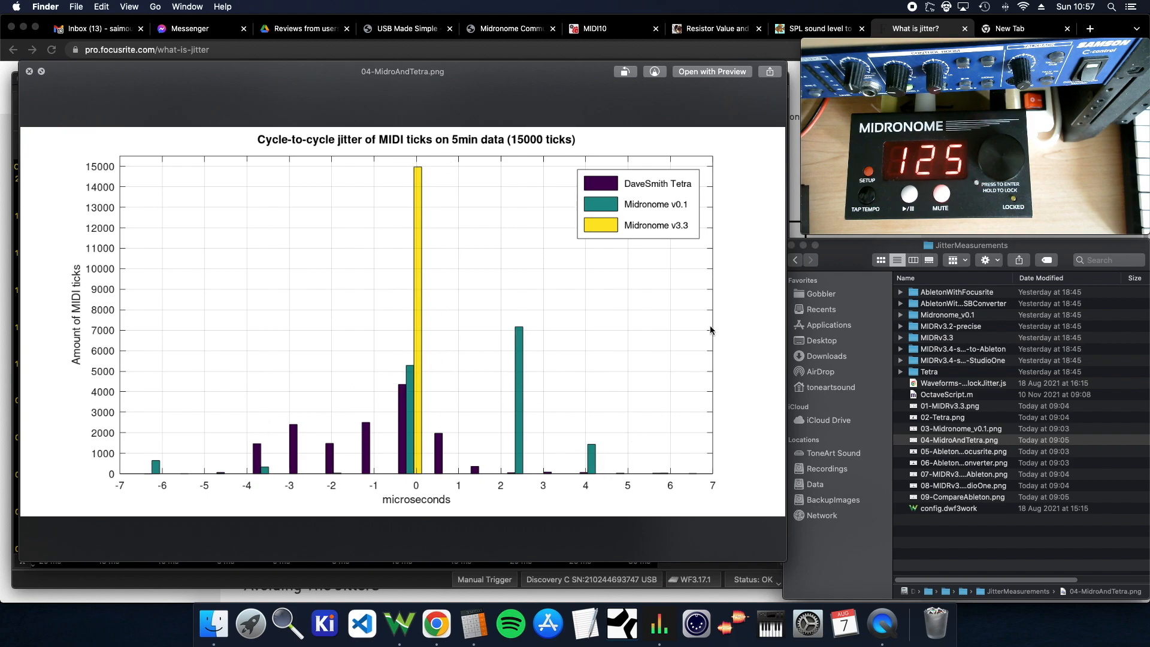
pyautogui.moveTo(467, 489)
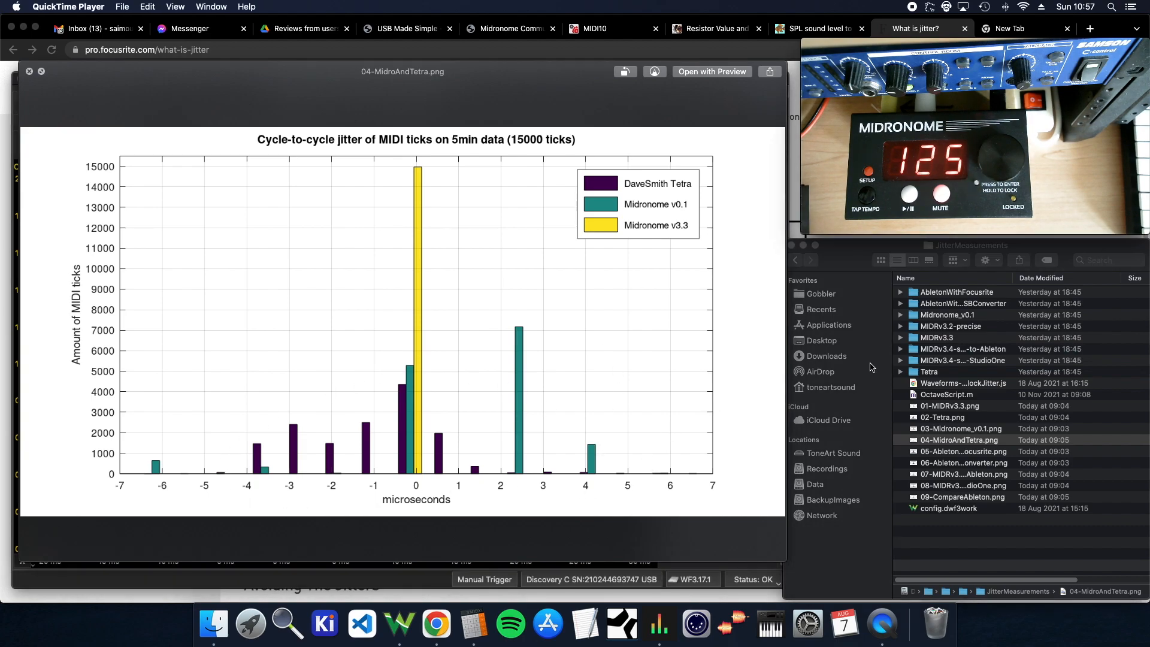
pyautogui.moveTo(427, 580)
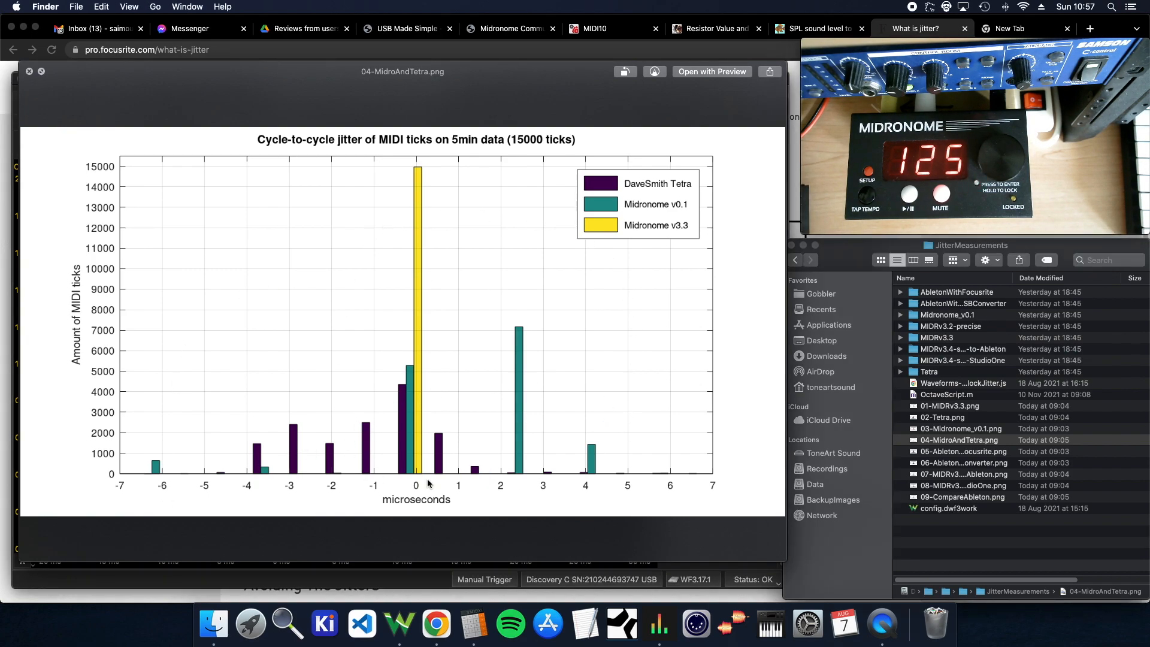
# Preview 05-AbletonWithFocusrite.png, the Ableton with Scarlett 4i4 histogram
pyautogui.click(964, 451)
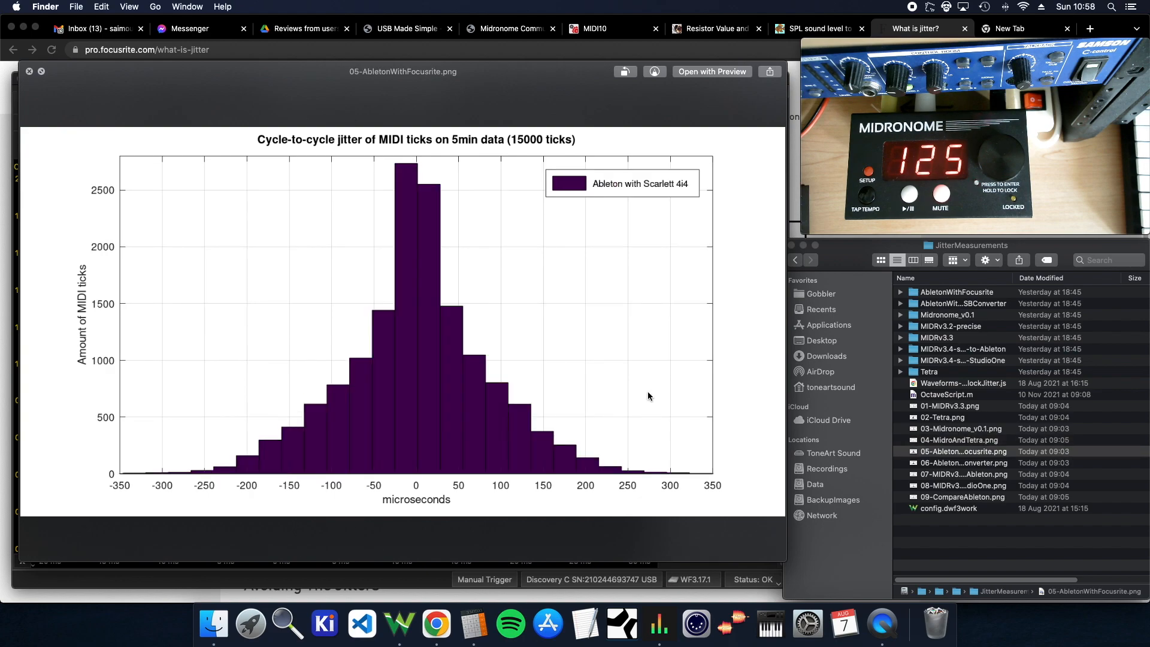
pyautogui.moveTo(733, 491)
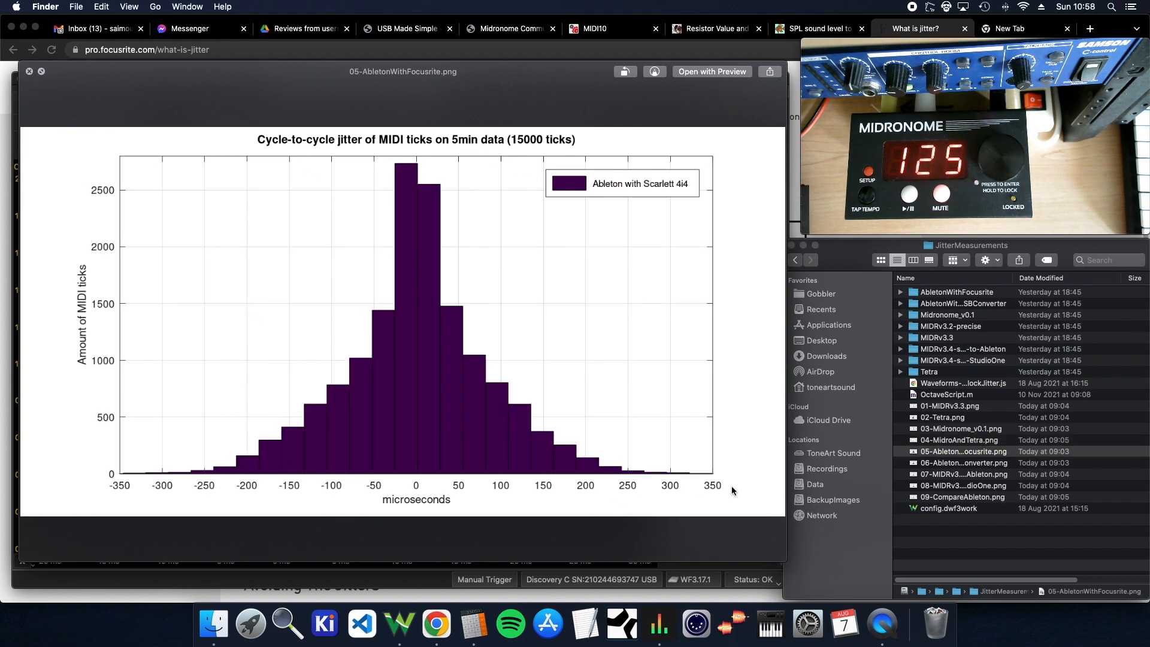
pyautogui.moveTo(602, 193)
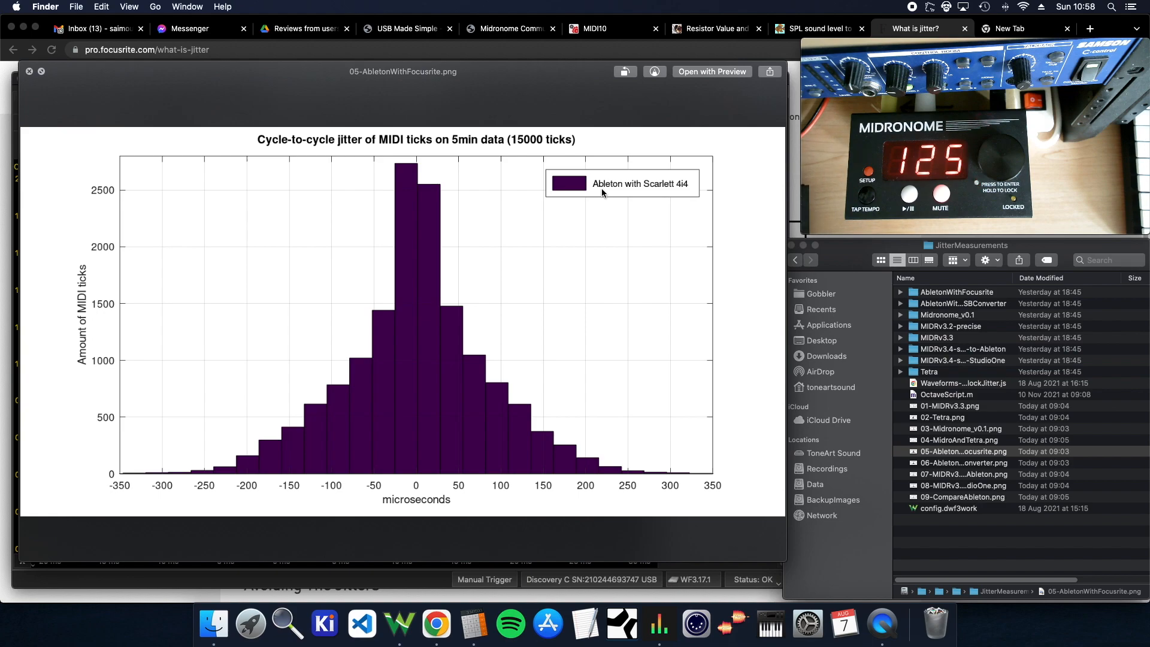
pyautogui.moveTo(566, 235)
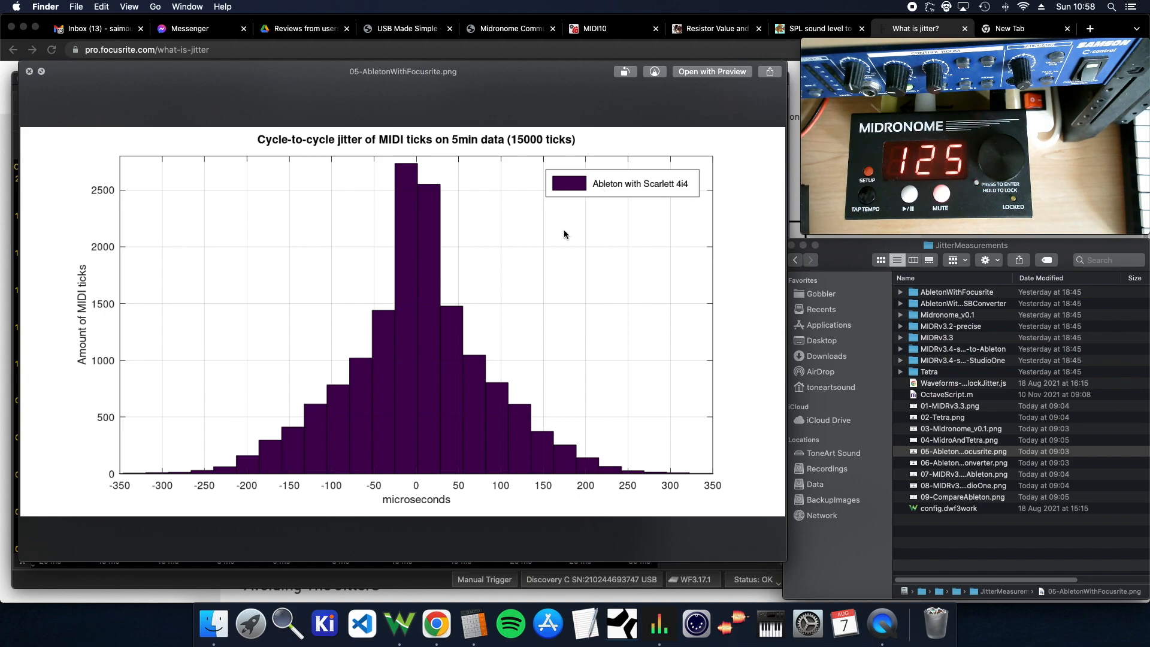
pyautogui.moveTo(671, 156)
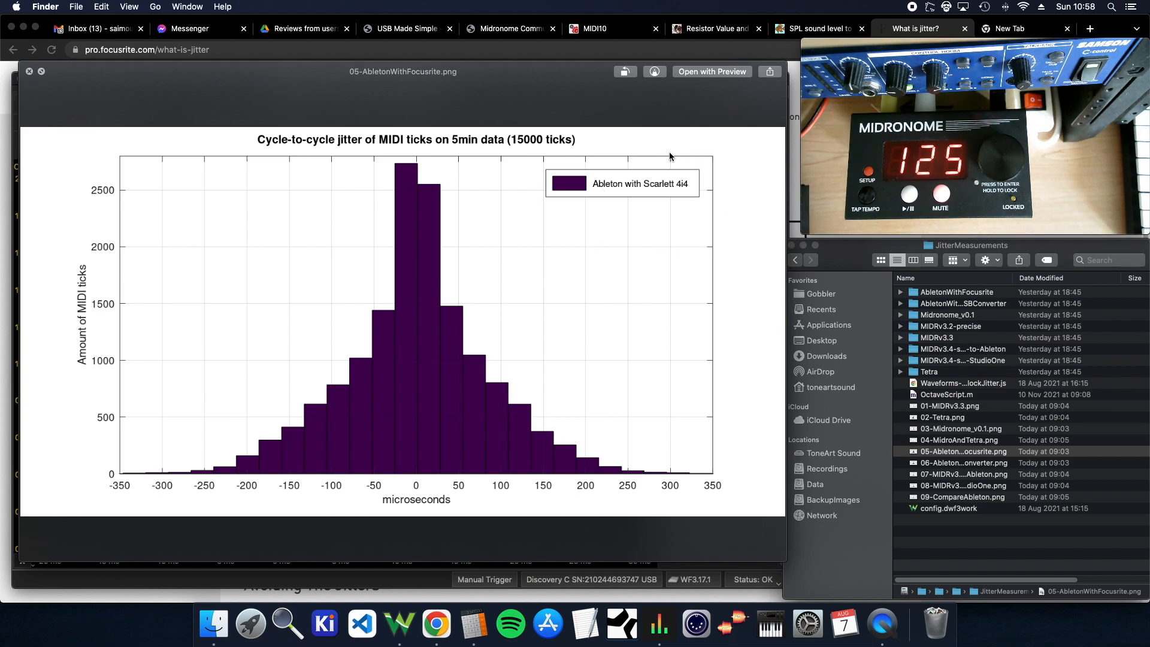
pyautogui.moveTo(666, 152)
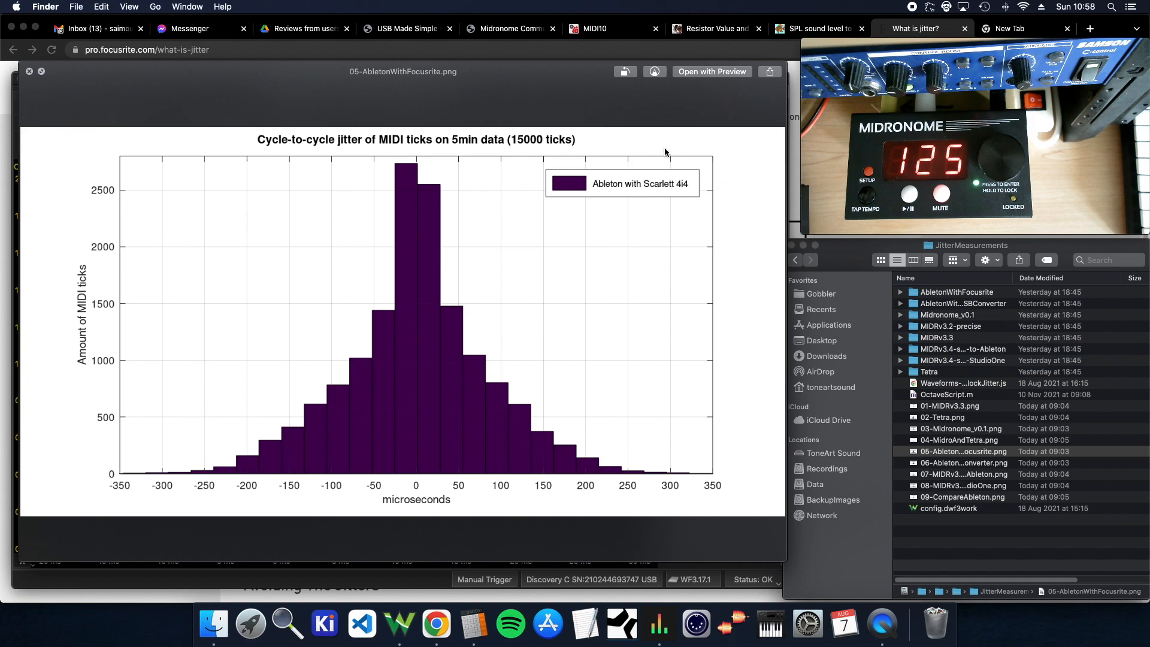
pyautogui.moveTo(649, 186)
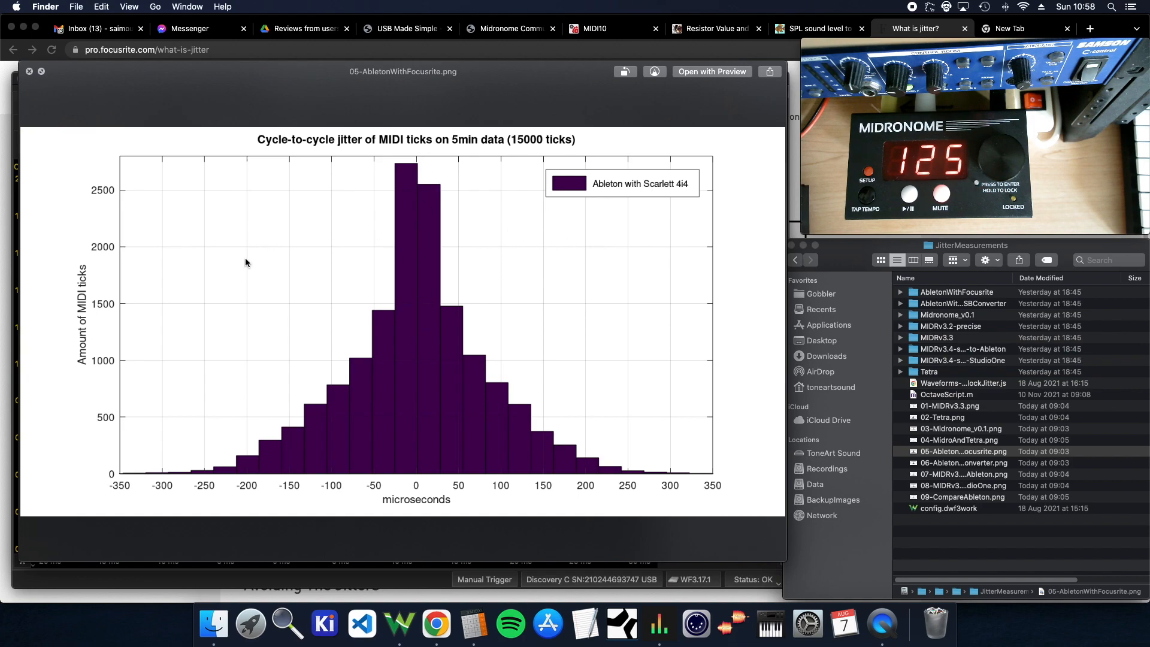
pyautogui.moveTo(368, 468)
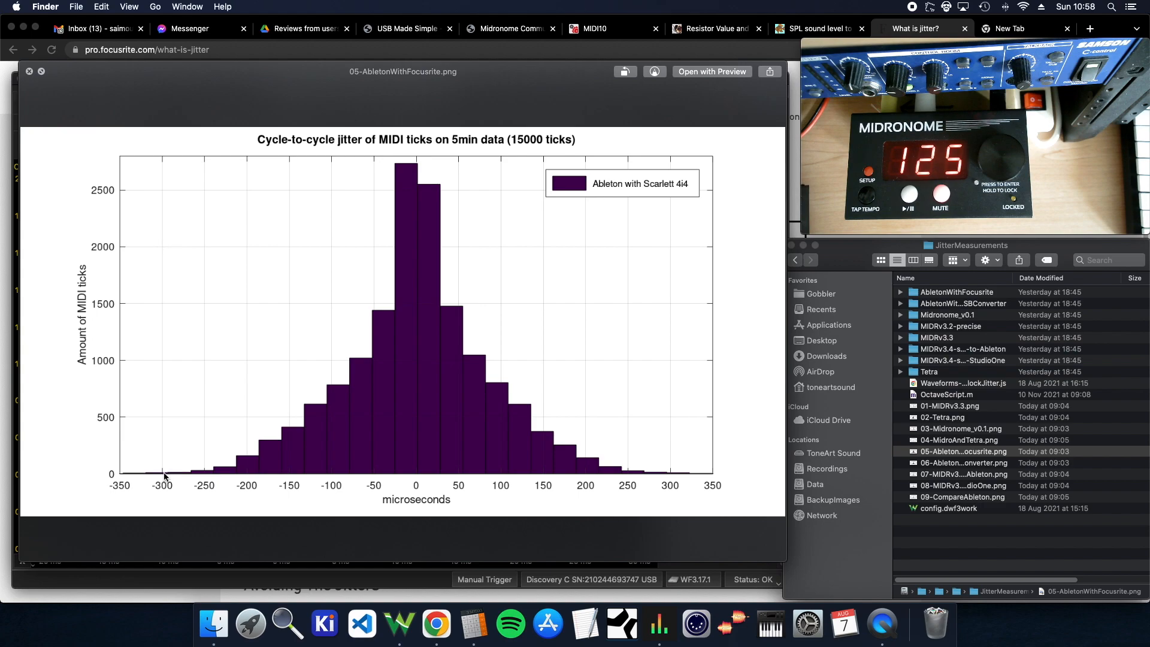
pyautogui.moveTo(599, 417)
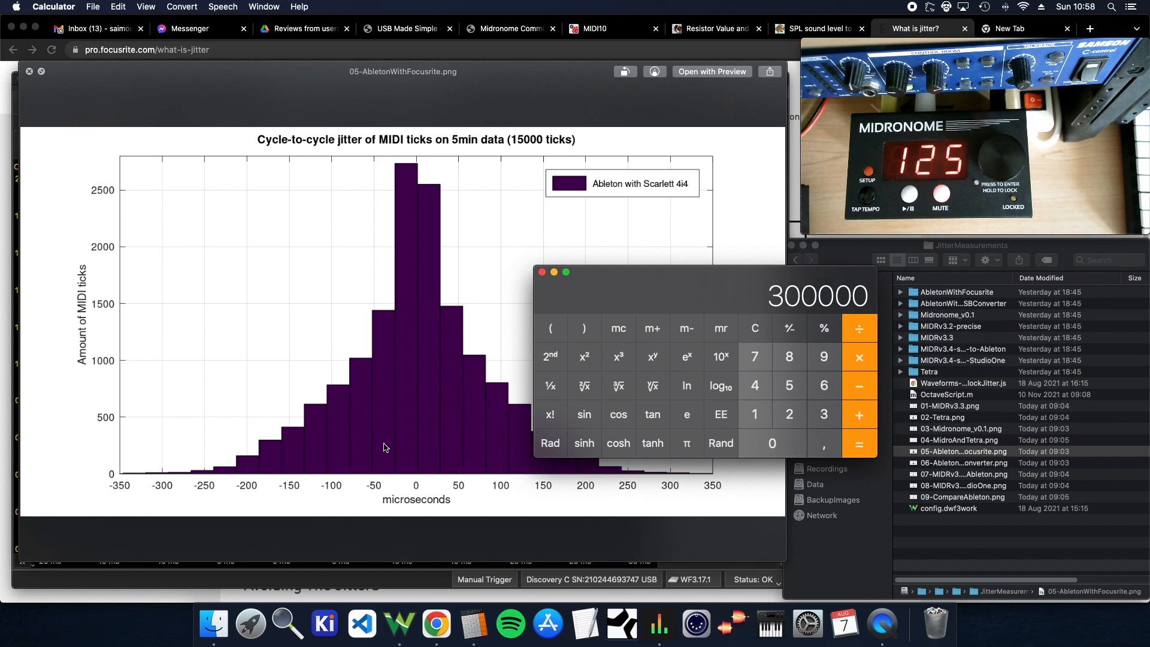
pyautogui.moveTo(728, 283)
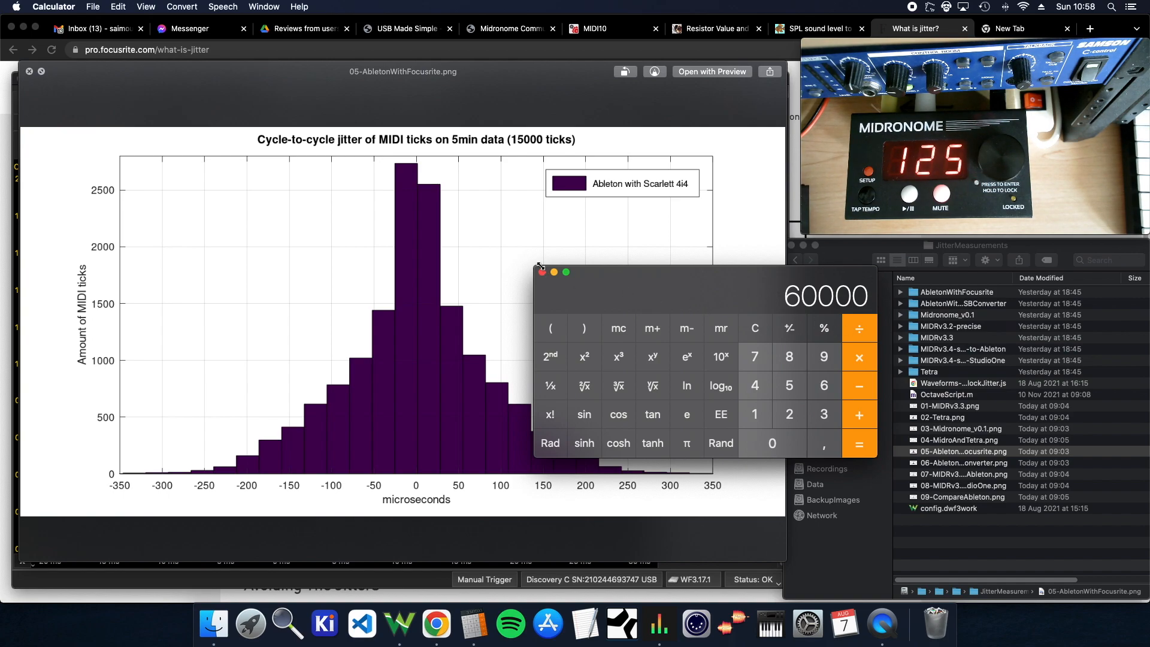
pyautogui.click(543, 289)
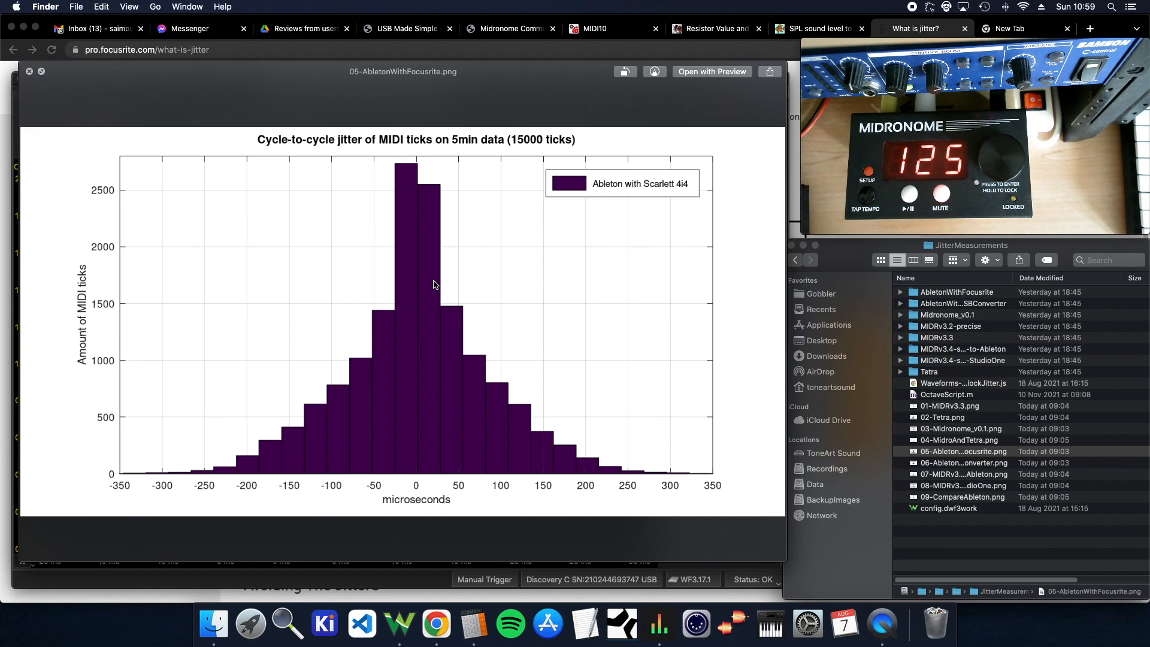
pyautogui.moveTo(513, 316)
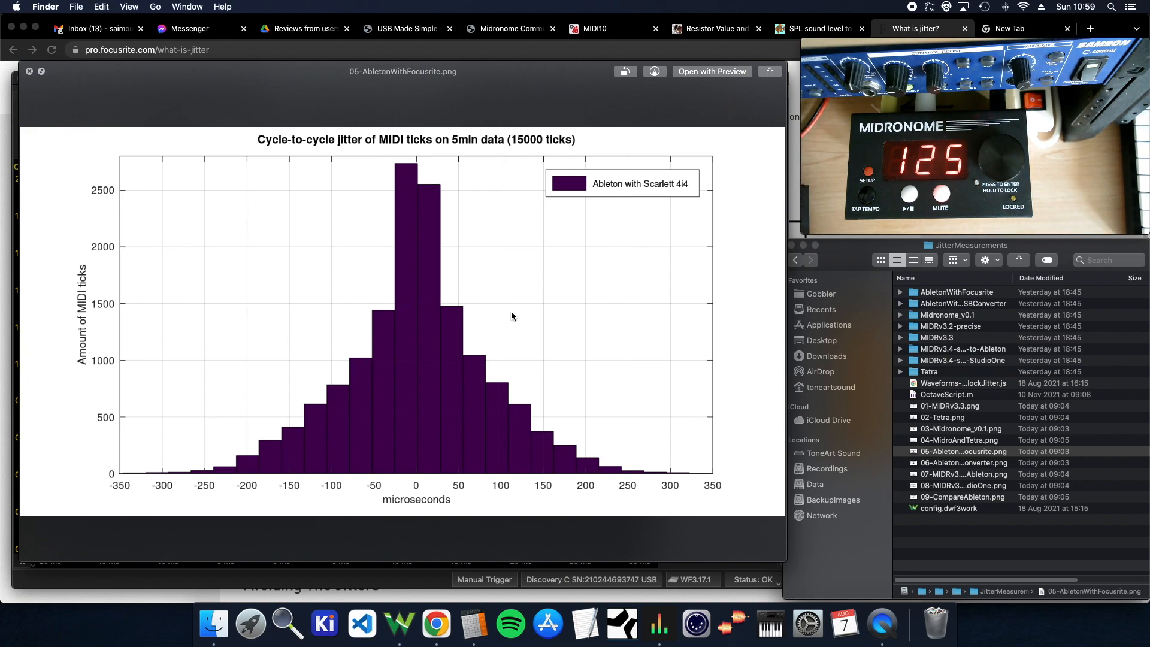
# Preview 06-AbletonWithMIDIUSBConverter.png, then 07-MIDRv3.4-synced-to-Ableton.png
pyautogui.click(964, 463)
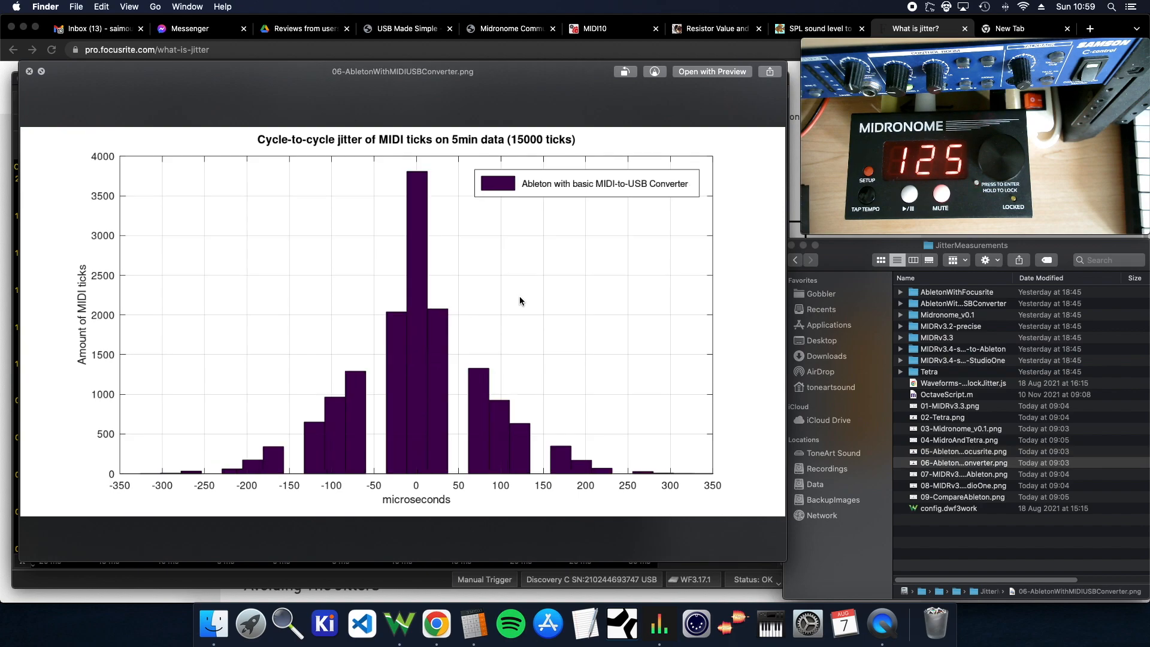
pyautogui.moveTo(440, 443)
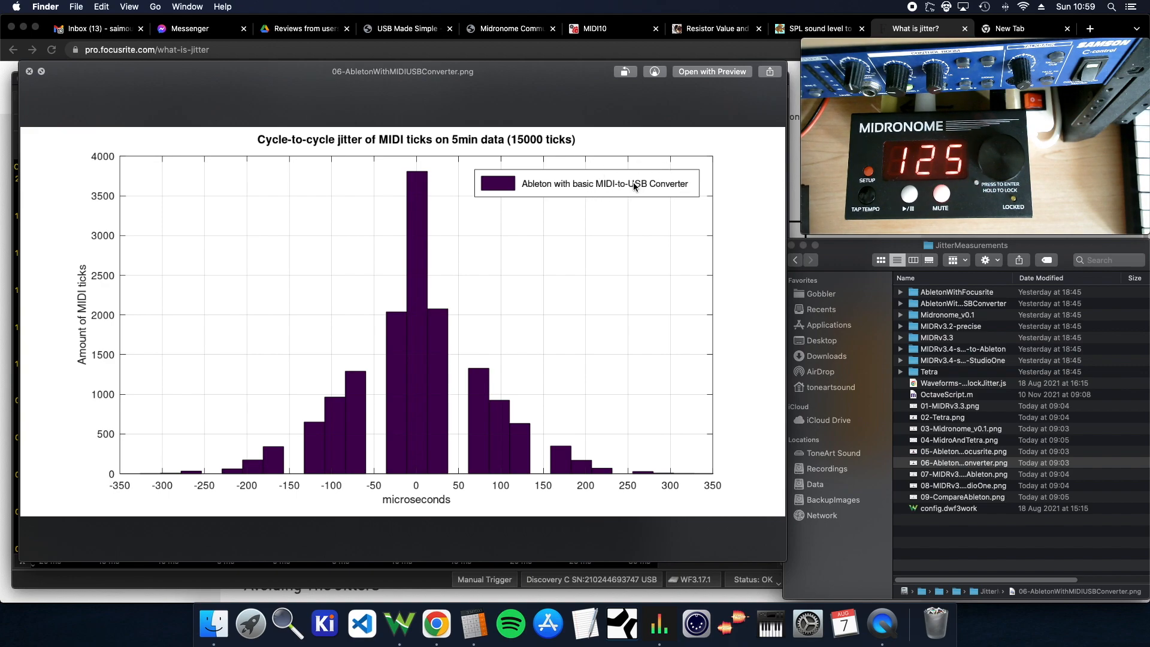
pyautogui.moveTo(498, 275)
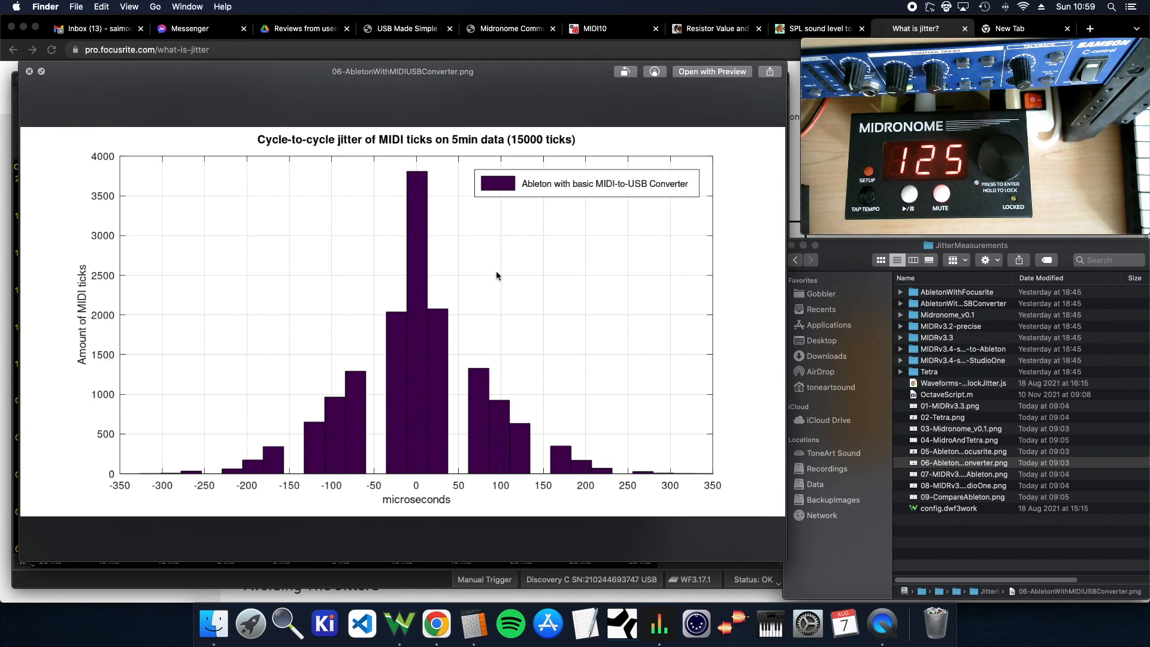
pyautogui.click(963, 450)
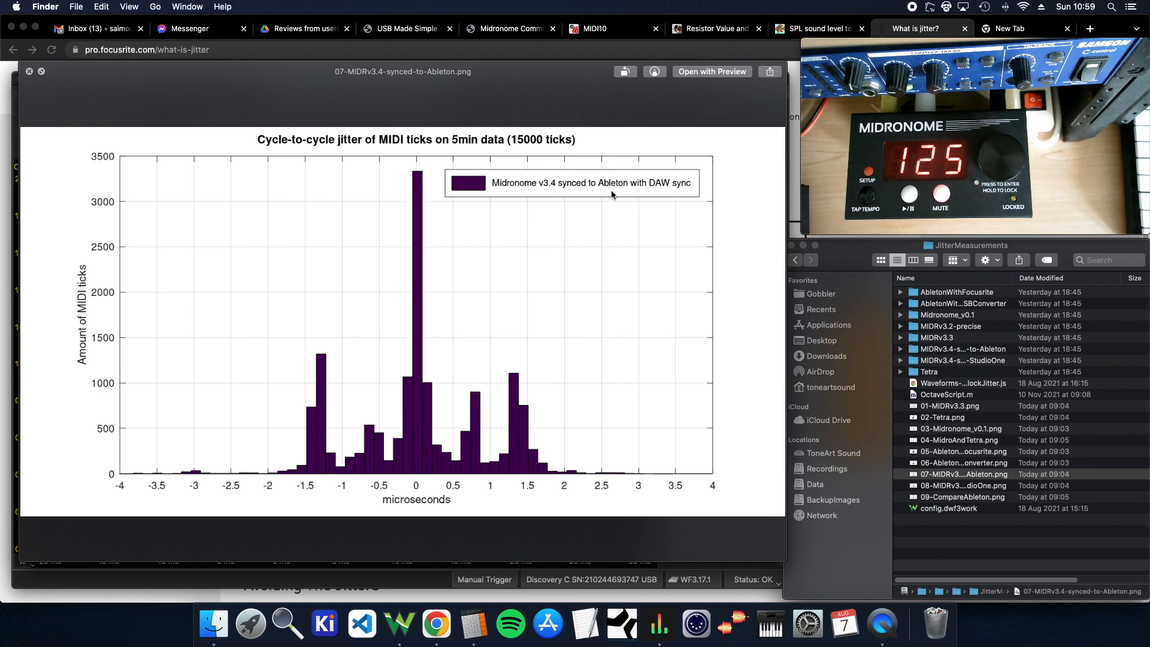
pyautogui.moveTo(553, 414)
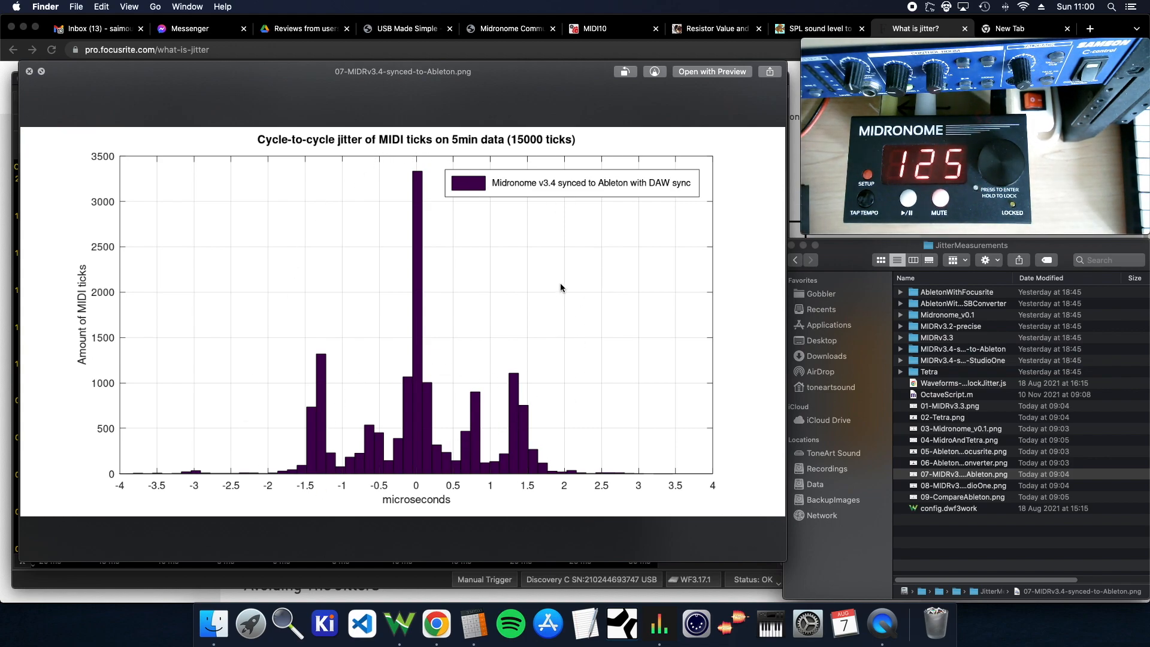
pyautogui.moveTo(397, 419)
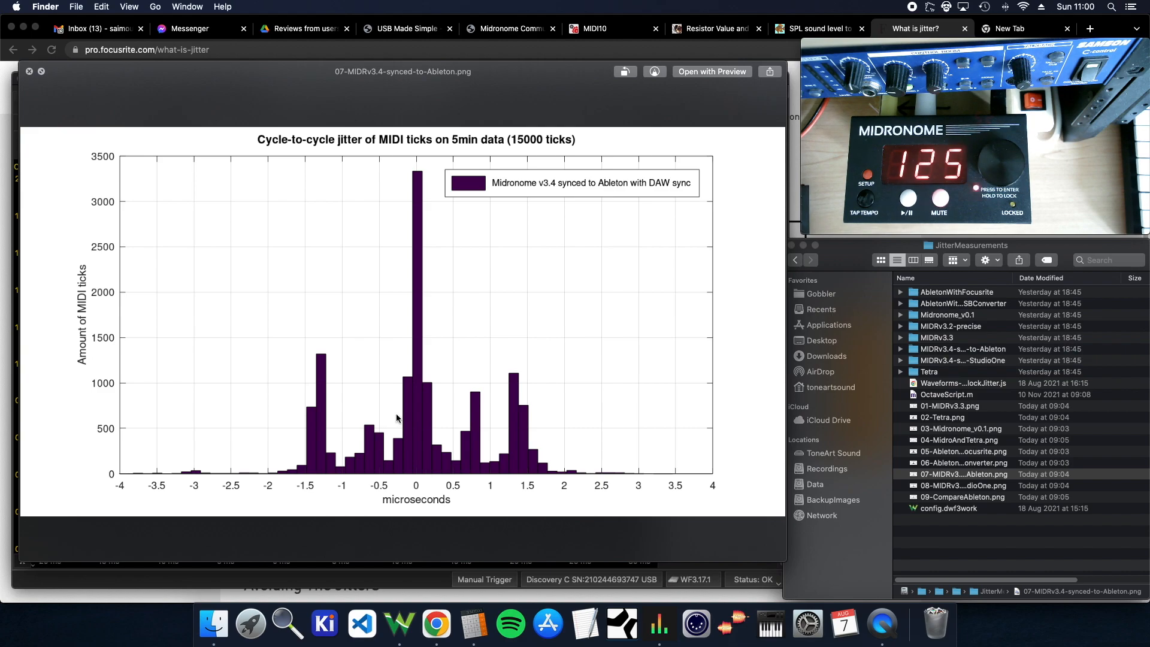
pyautogui.moveTo(524, 350)
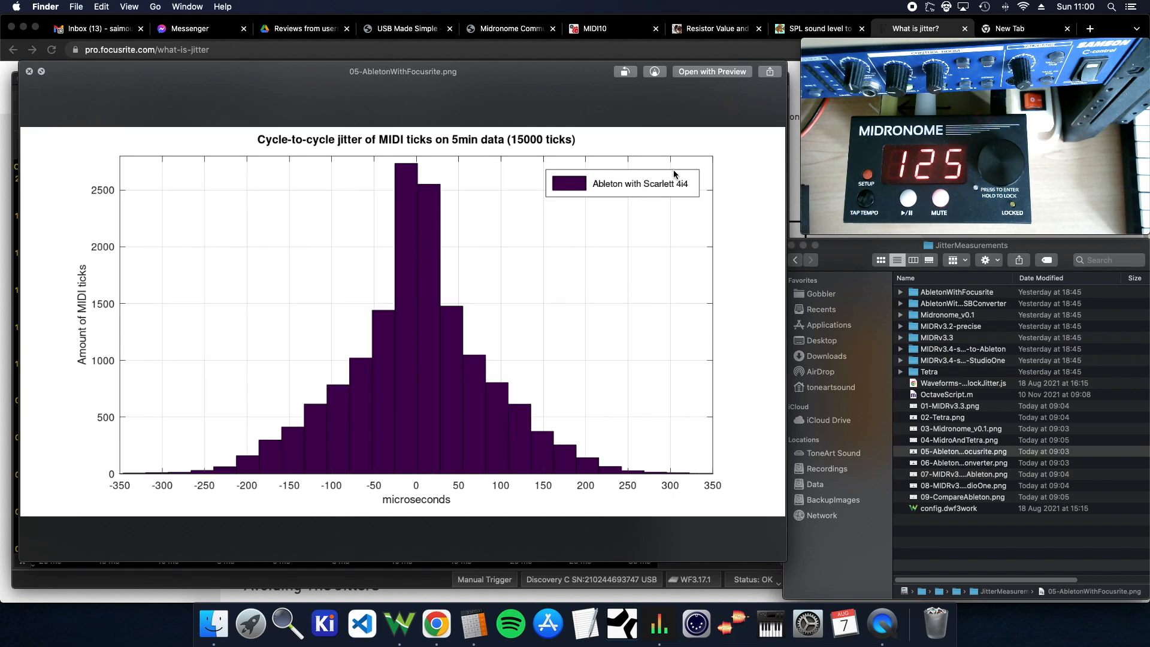
# Preview 08-MIDRv3.4-synced-to-StudioOne.png, then the 09-CompareAbleton.png overlay
pyautogui.click(959, 463)
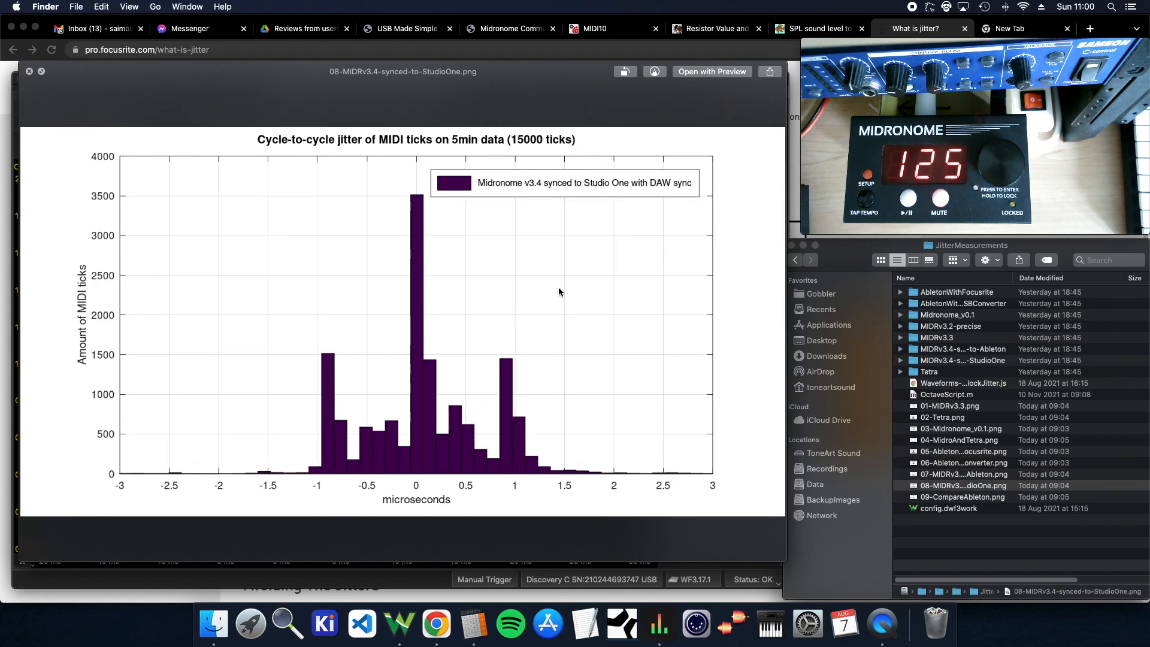
pyautogui.moveTo(623, 294)
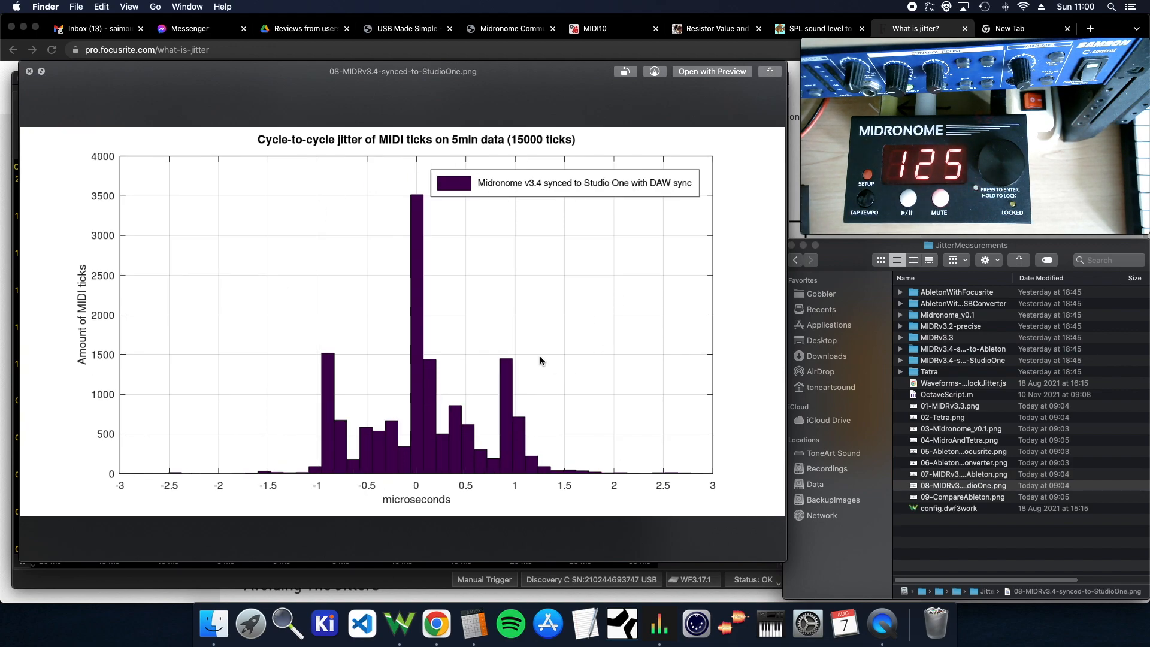
pyautogui.moveTo(572, 345)
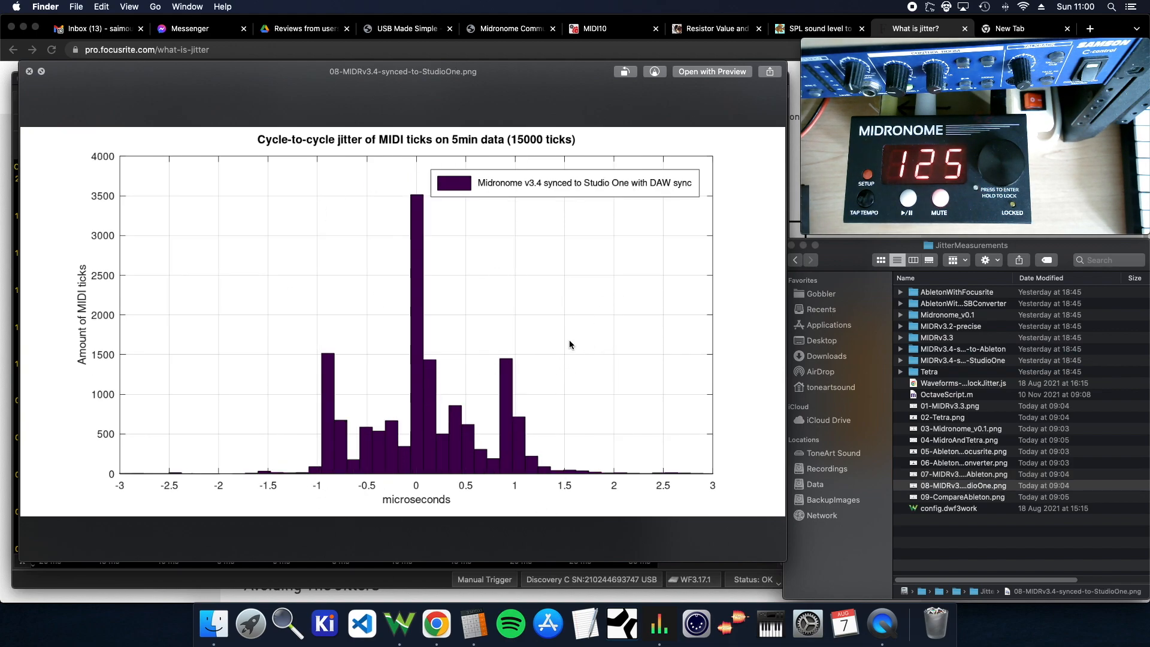
pyautogui.click(964, 496)
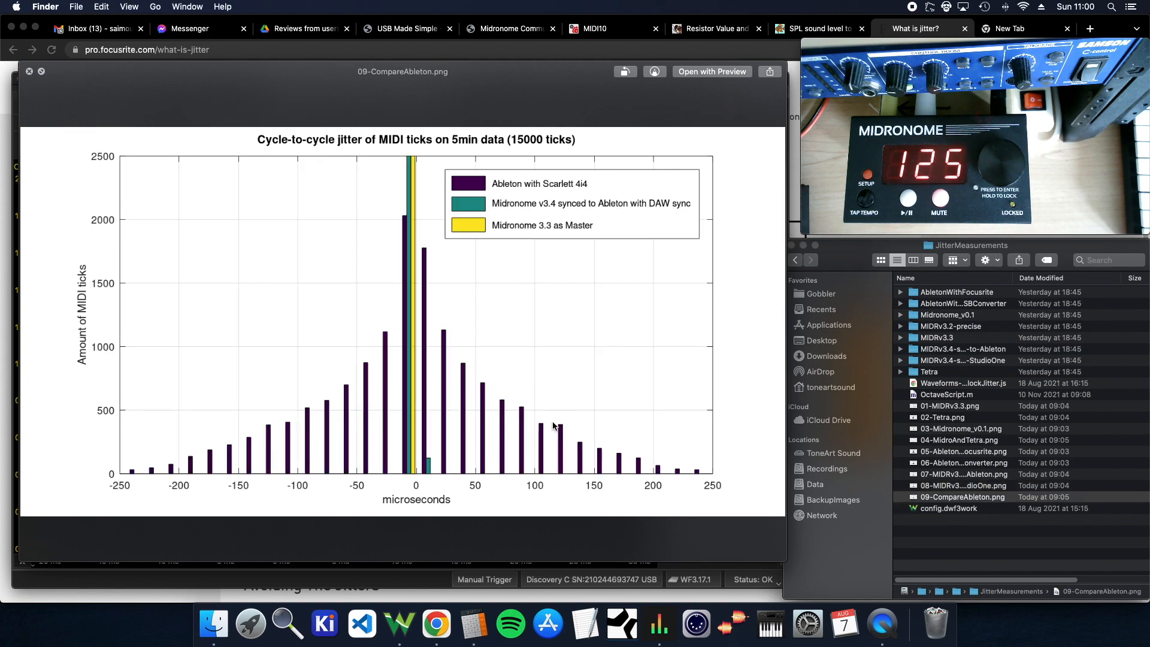
pyautogui.moveTo(325, 255)
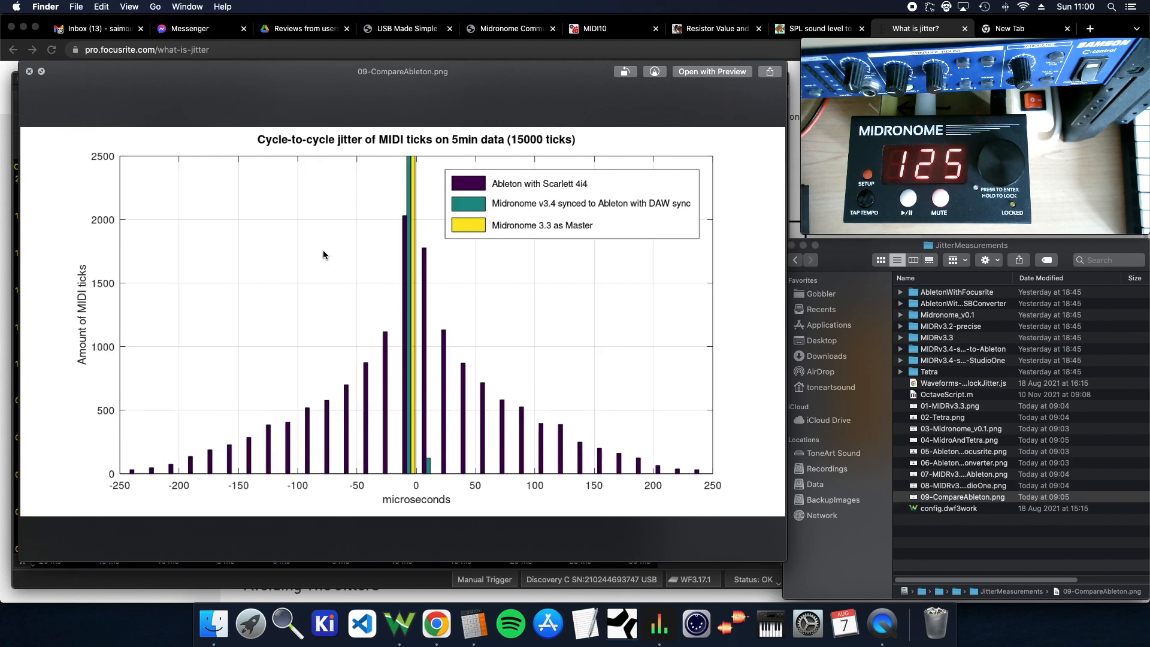
pyautogui.moveTo(558, 289)
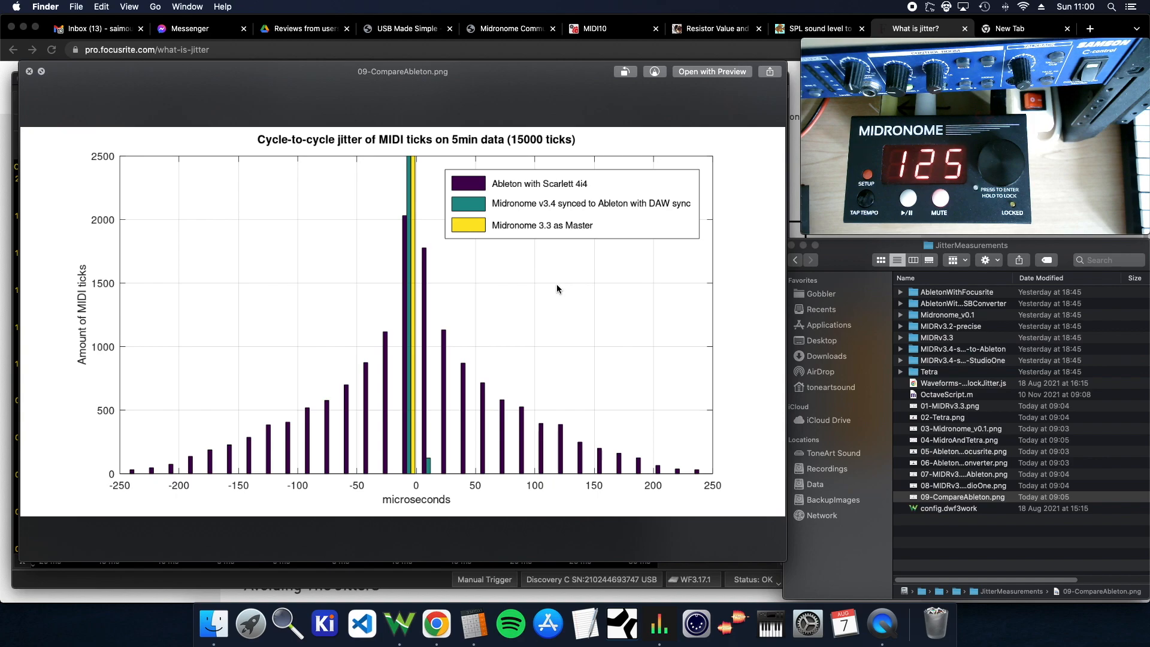
pyautogui.moveTo(568, 294)
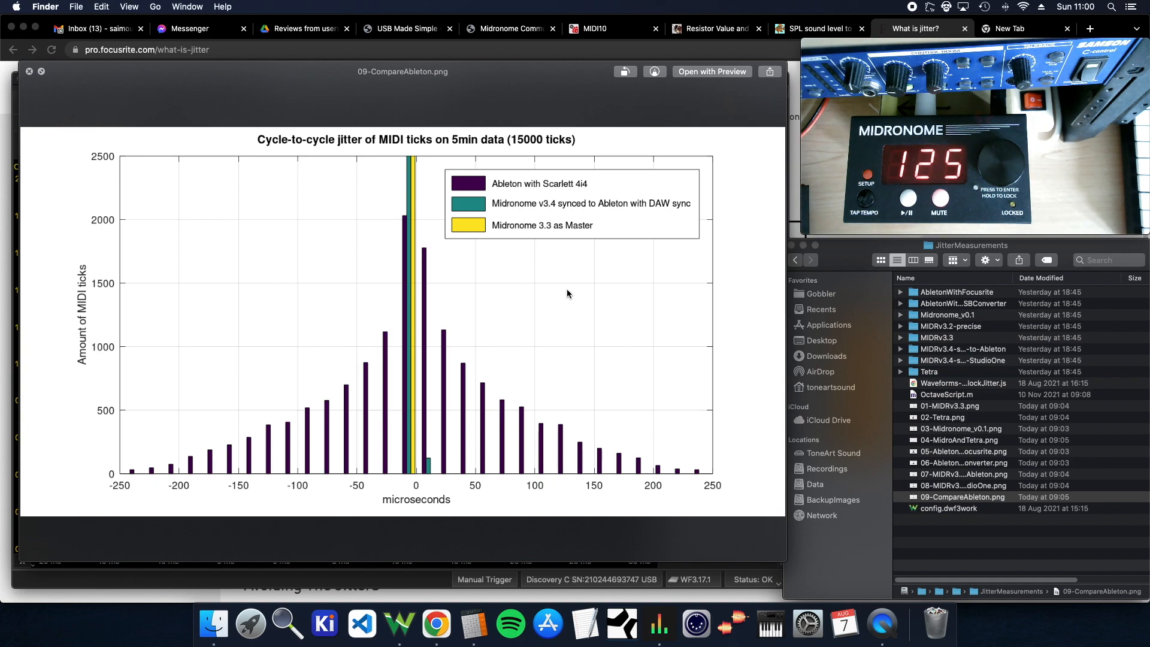